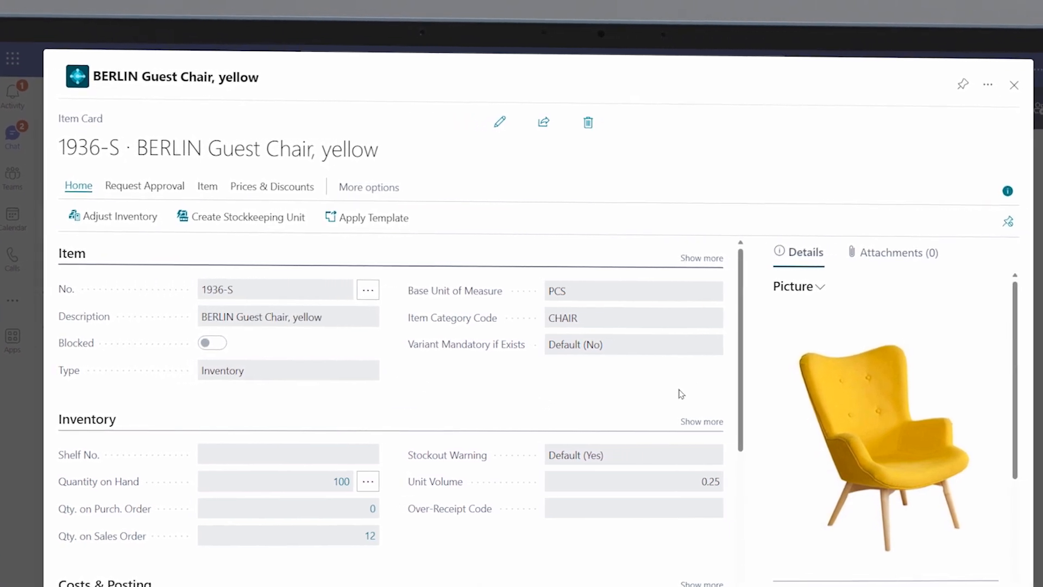
{"action": "scroll", "scroll_direction": "down", "scroll_amount": 3}
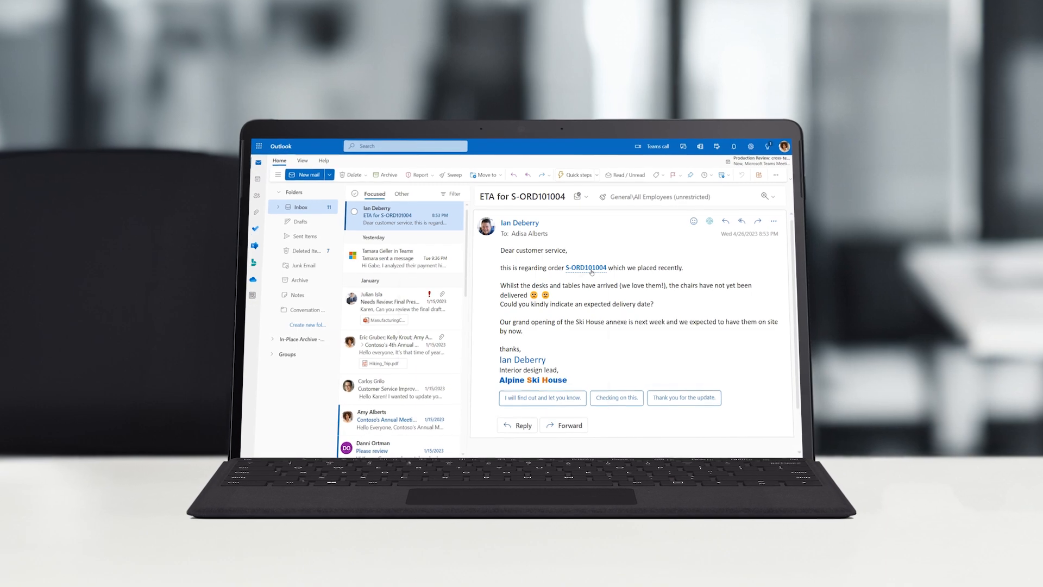
{"action": "left_click", "coordinate": [585, 268]}
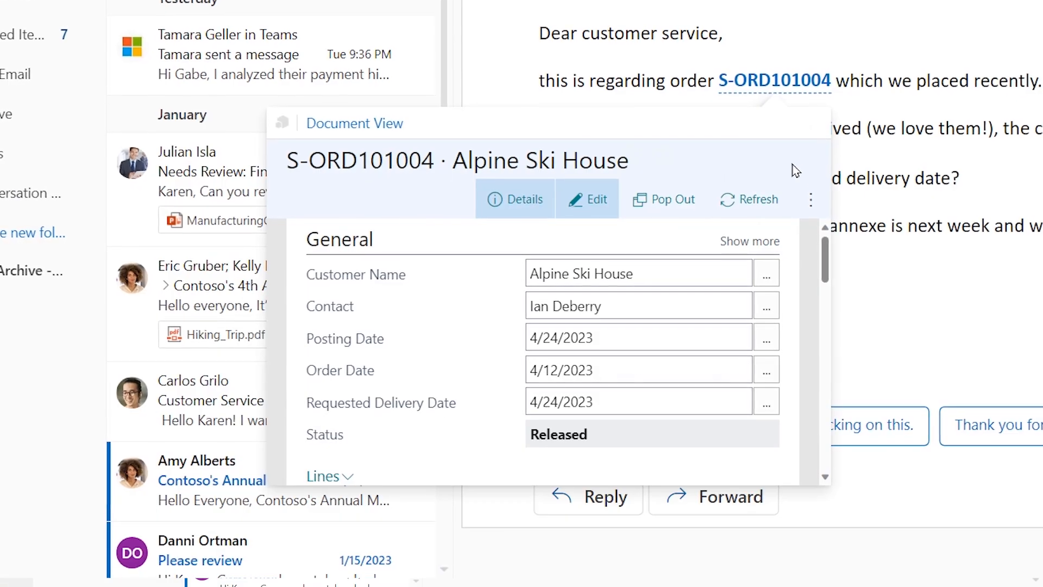
{"action": "scroll", "scroll_direction": "down", "scroll_amount": 3}
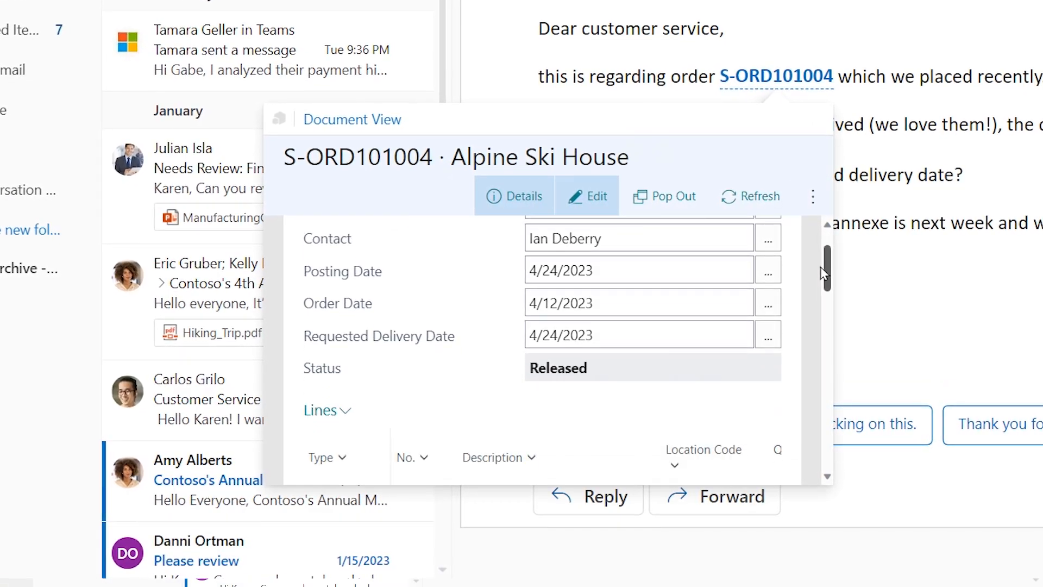
{"action": "scroll", "scroll_direction": "down", "scroll_amount": 3}
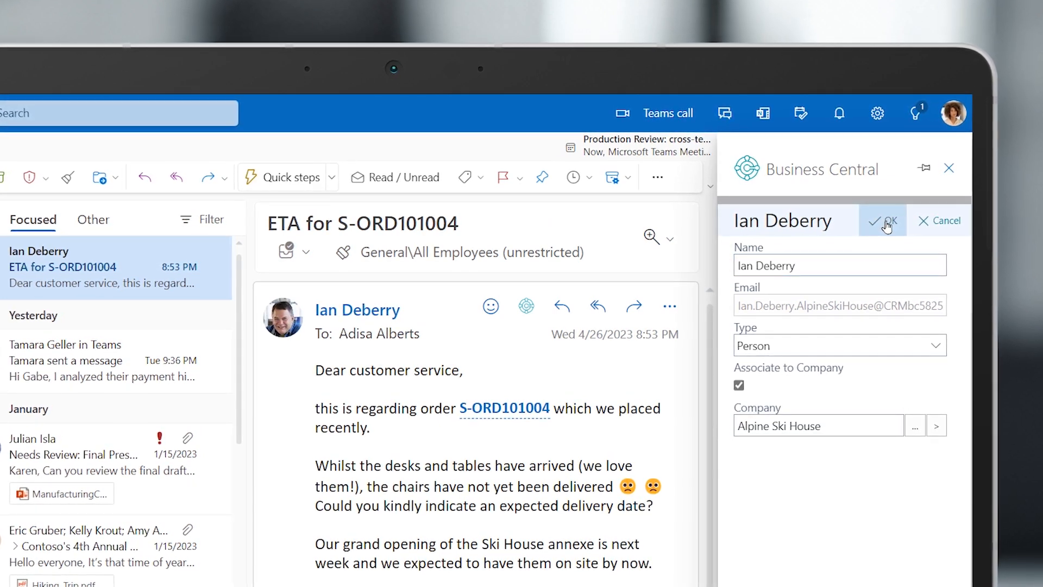
Save sender Ian Deberry as a new contact linked to Alpine Ski House from the add-in pane
{"action": "left_click", "coordinate": [883, 221]}
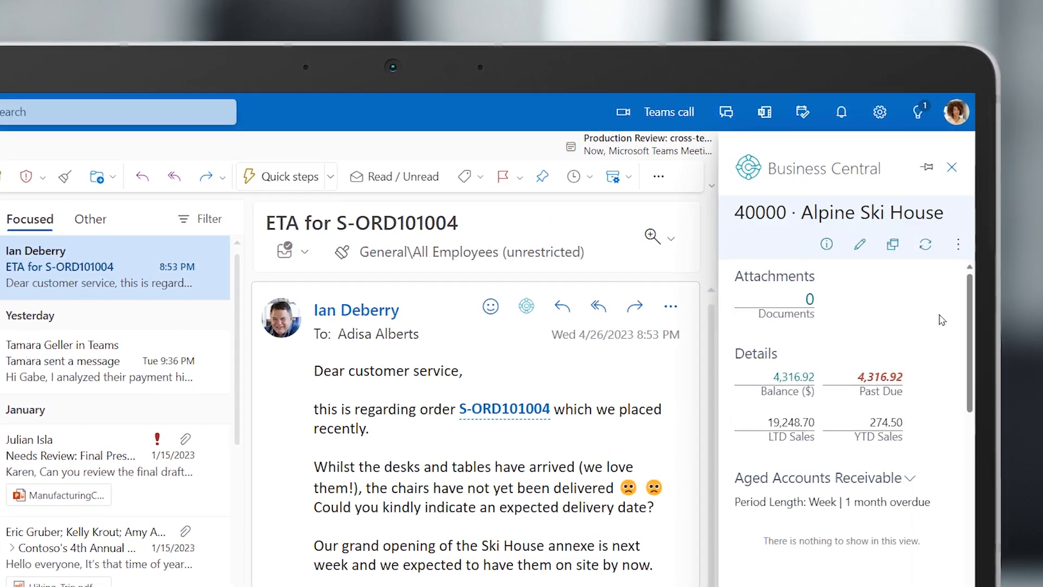
{"action": "scroll", "scroll_direction": "down", "scroll_amount": 3}
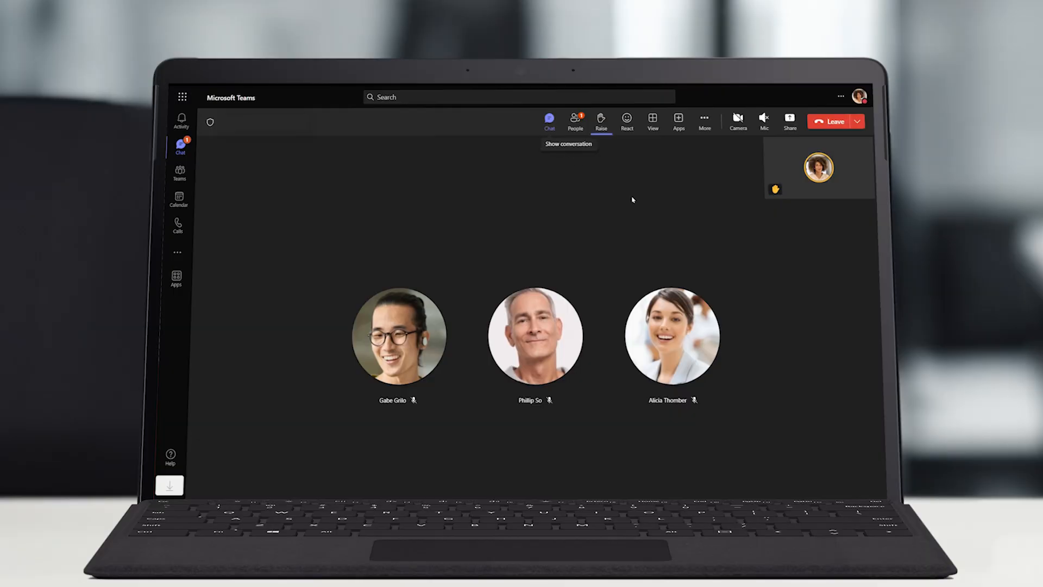
Post the Alpine Ski House customer card in the meeting chat and begin a note about the issue
{"action": "left_click", "coordinate": [549, 119]}
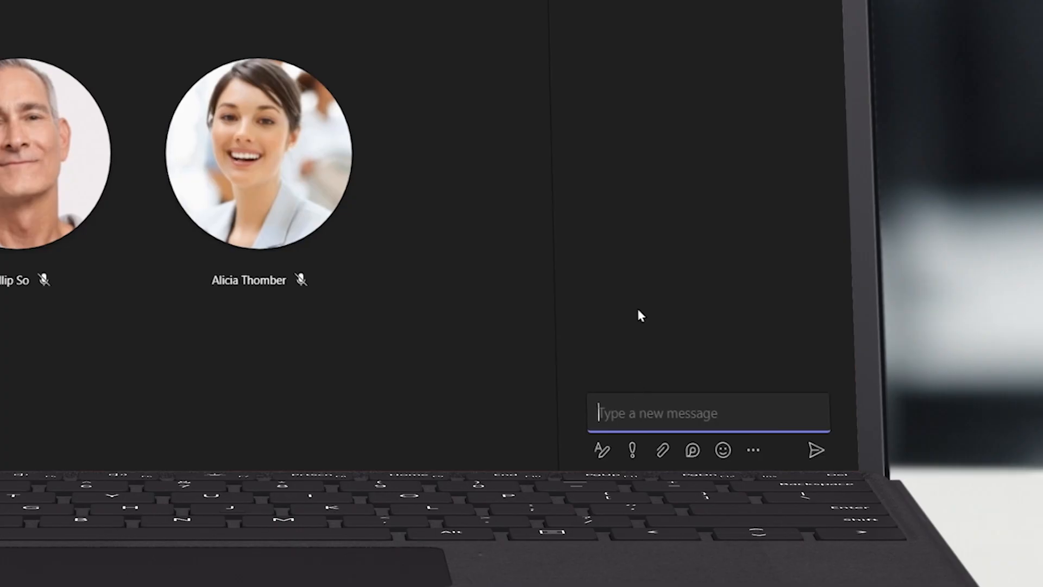
{"action": "type", "text": "Gabe Grilo the"}
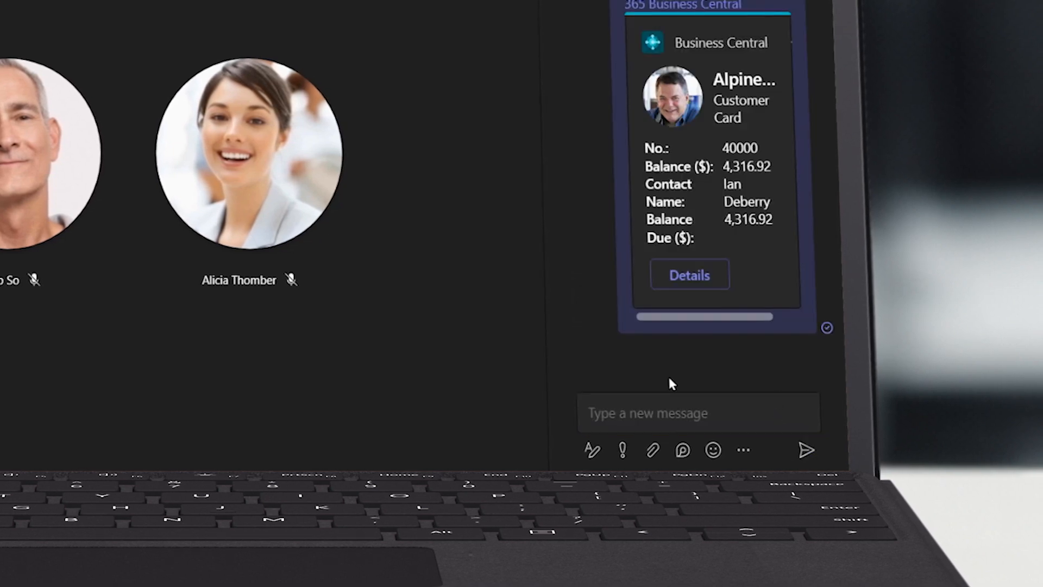
{"action": "type", "text": "The isssue"}
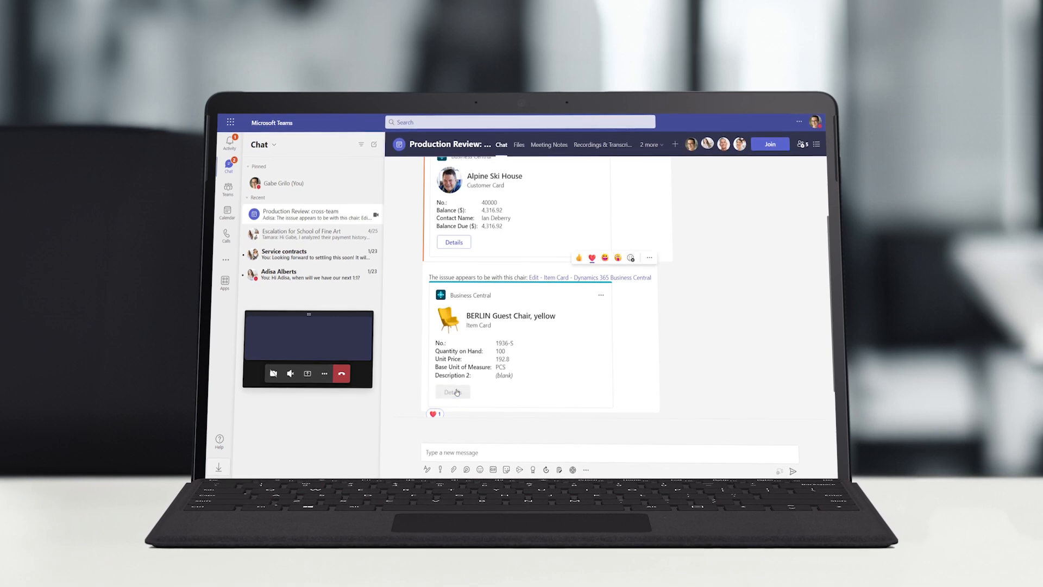
View the full BERLIN Guest Chair item record and drill into its Quantity on Hand
{"action": "left_click", "coordinate": [452, 391]}
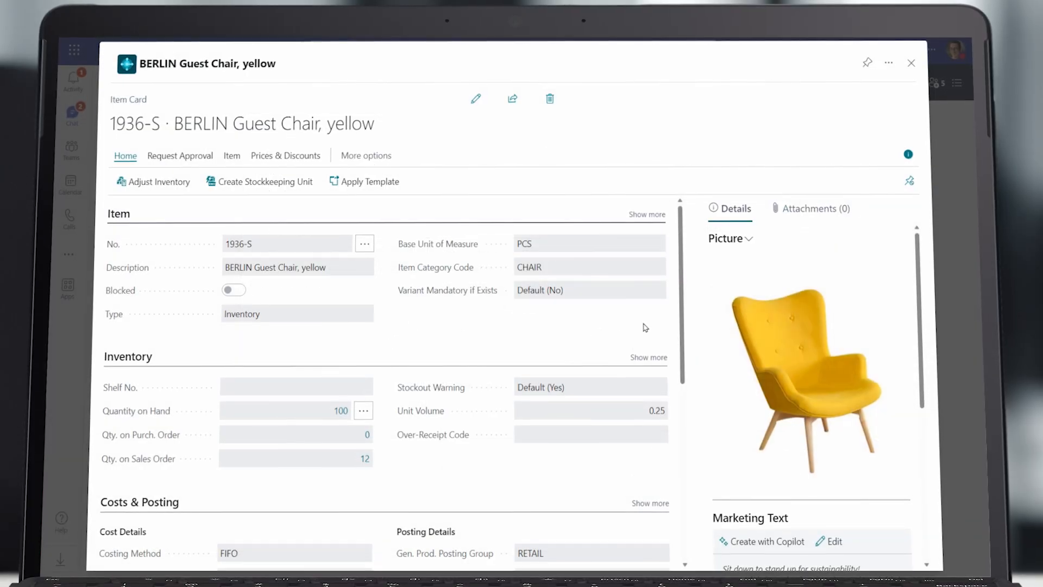
{"action": "scroll", "scroll_direction": "down", "scroll_amount": 3}
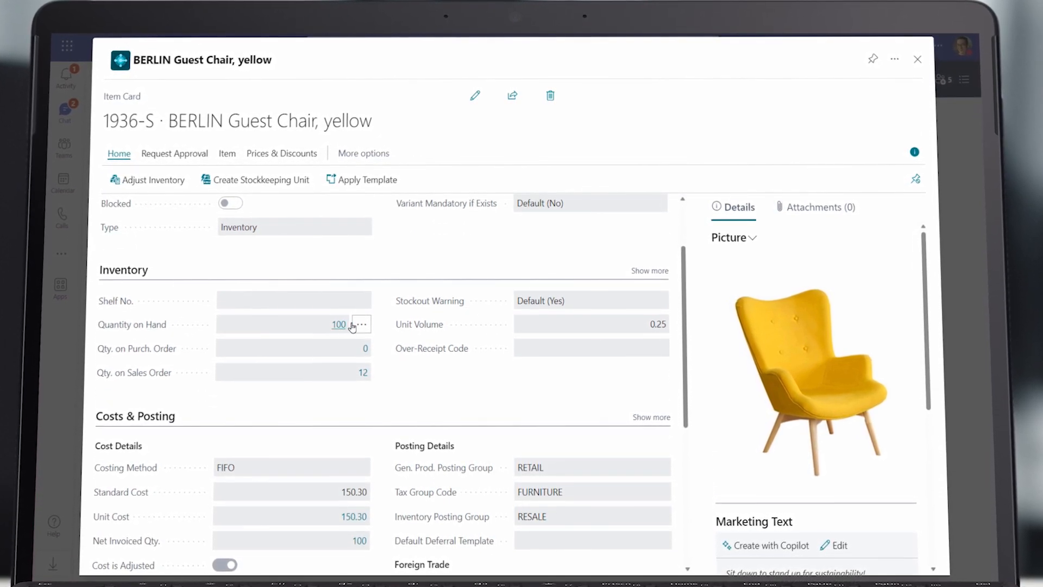
{"action": "left_click", "coordinate": [152, 179]}
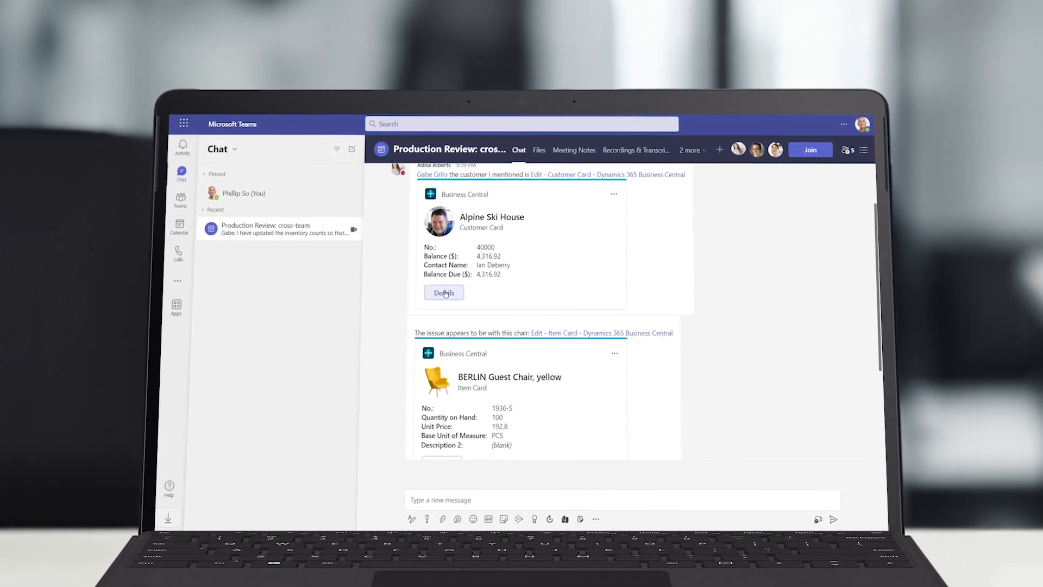
View the full Alpine Ski House customer record from the chat and scroll through it
{"action": "left_click", "coordinate": [444, 293]}
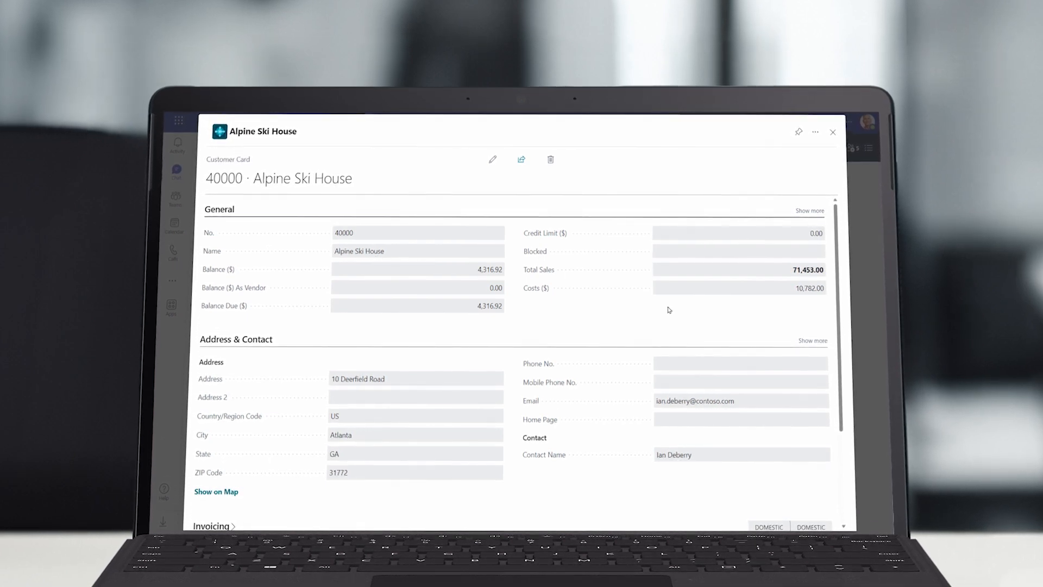
{"action": "scroll", "scroll_direction": "down", "scroll_amount": 3}
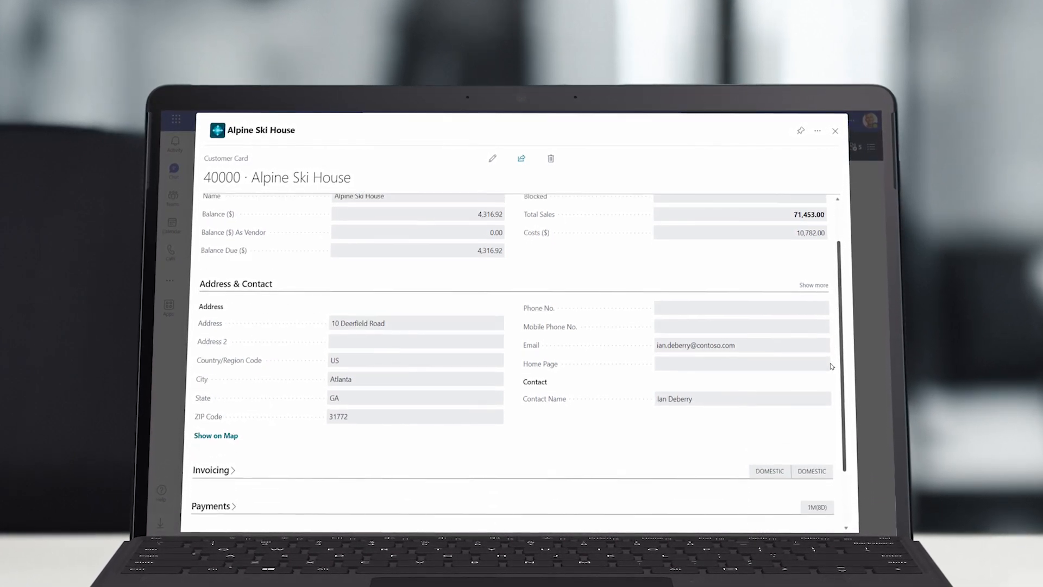
{"action": "scroll", "scroll_direction": "down", "scroll_amount": 3}
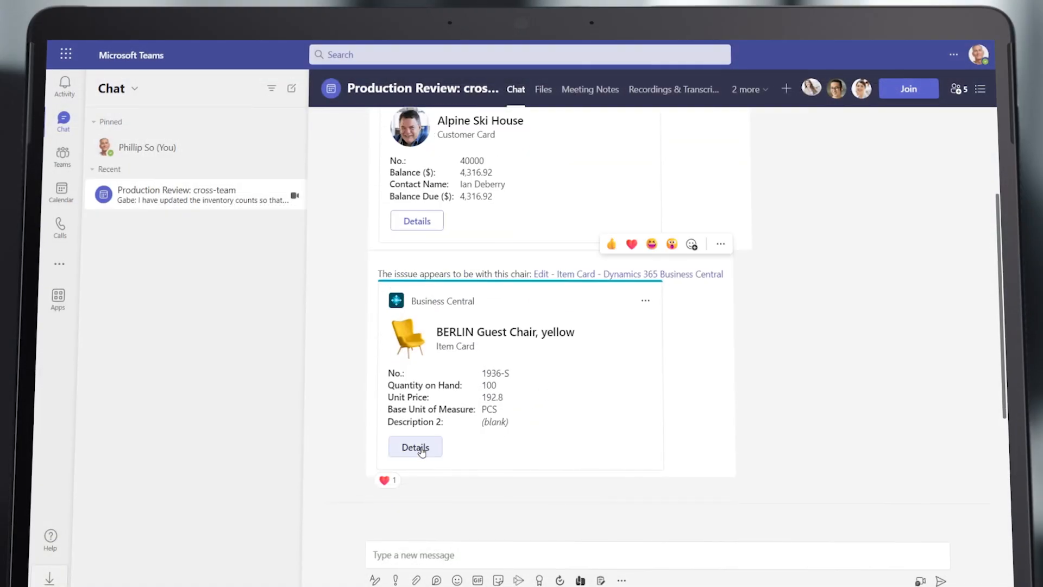
View the full BERLIN Guest Chair item record from the chat card
{"action": "left_click", "coordinate": [415, 447]}
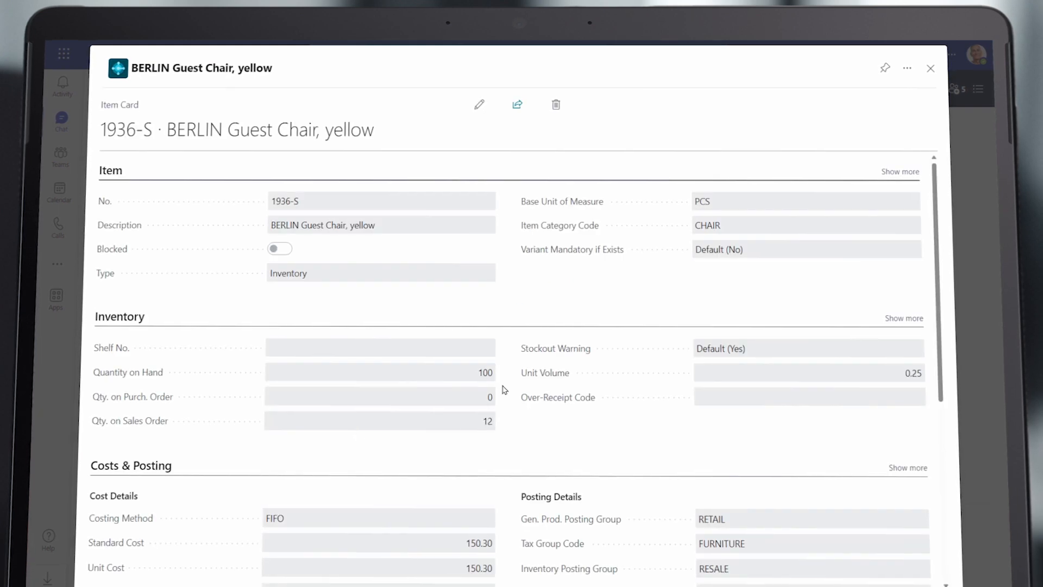
{"action": "left_click", "coordinate": [905, 318]}
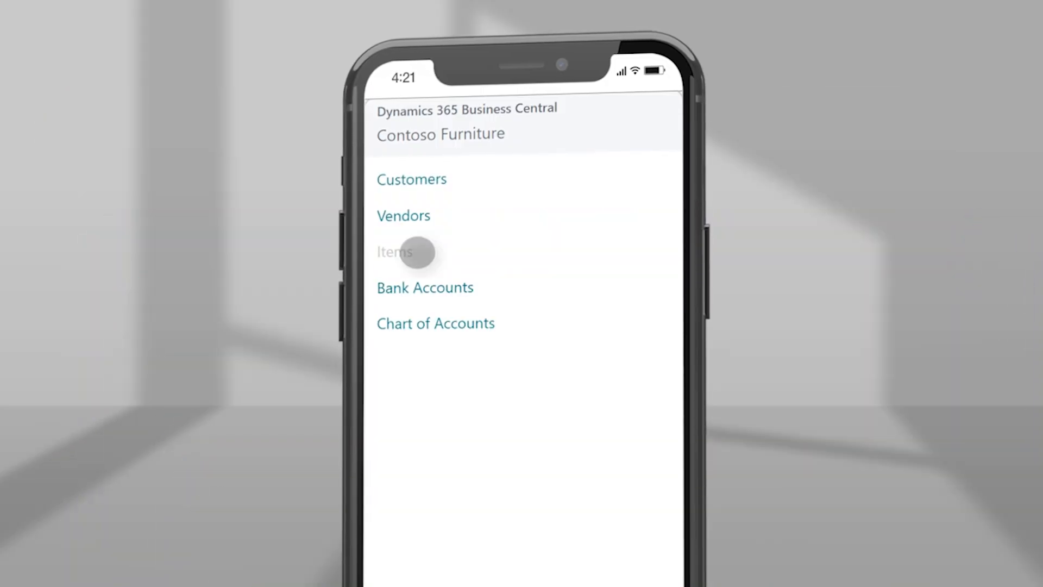
On the phone, find BERLIN Guest Chair, yellow in Items and set its Item Category Code to Chair
{"action": "left_click", "coordinate": [414, 252]}
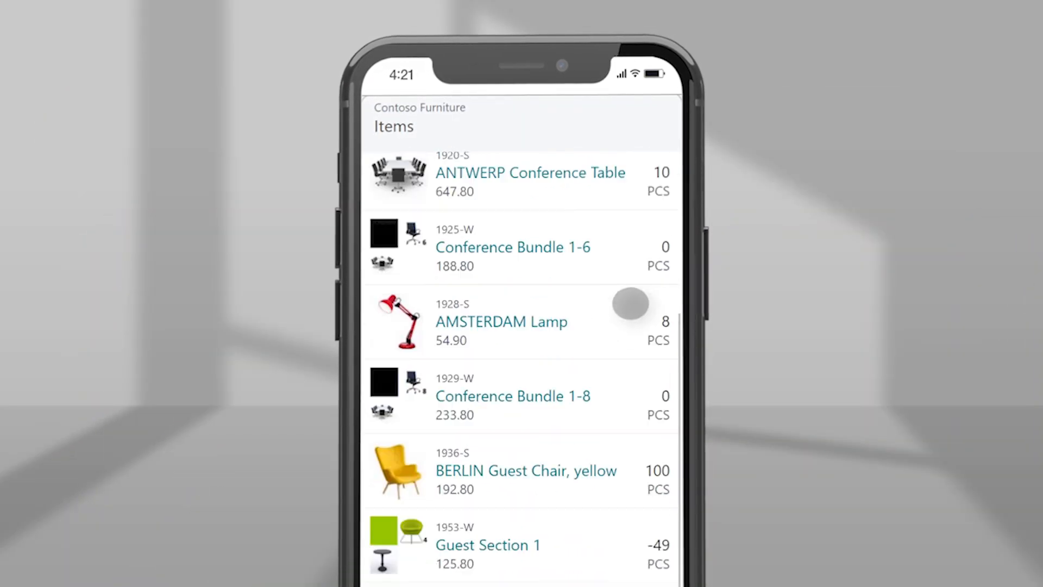
{"action": "left_click", "coordinate": [527, 471]}
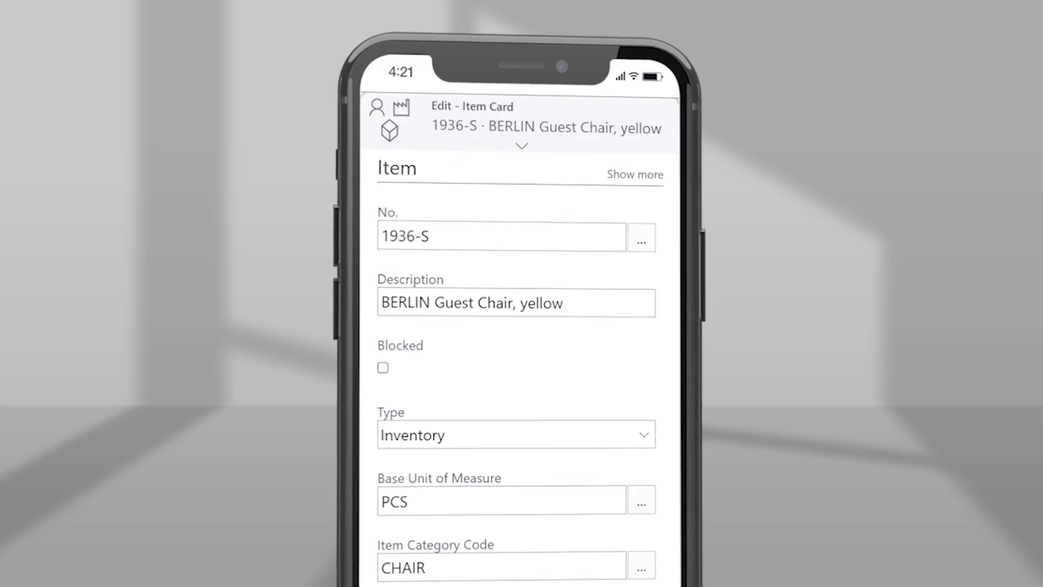
{"action": "scroll", "scroll_direction": "down", "scroll_amount": 3}
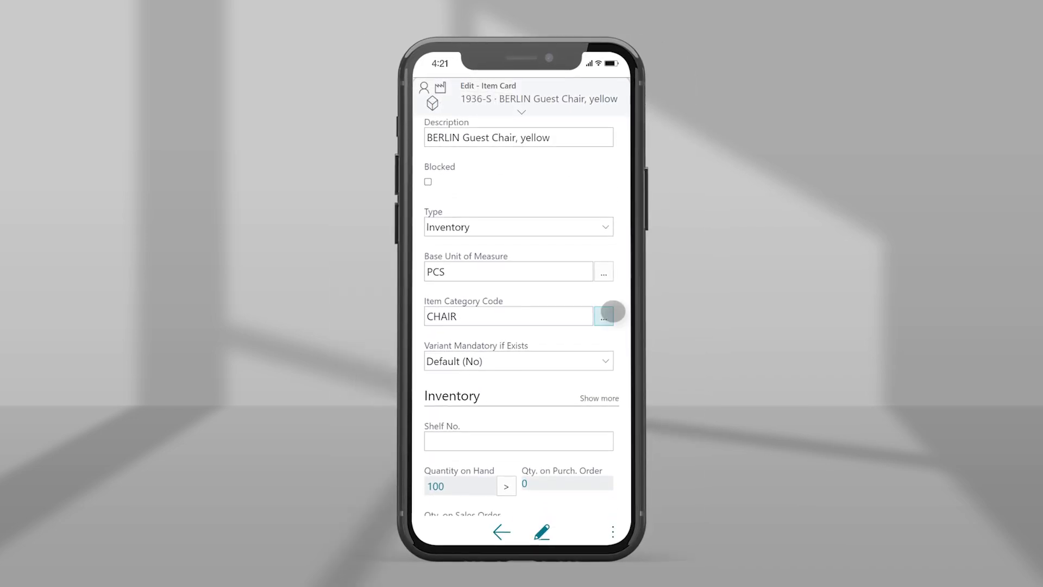
{"action": "left_click", "coordinate": [604, 316]}
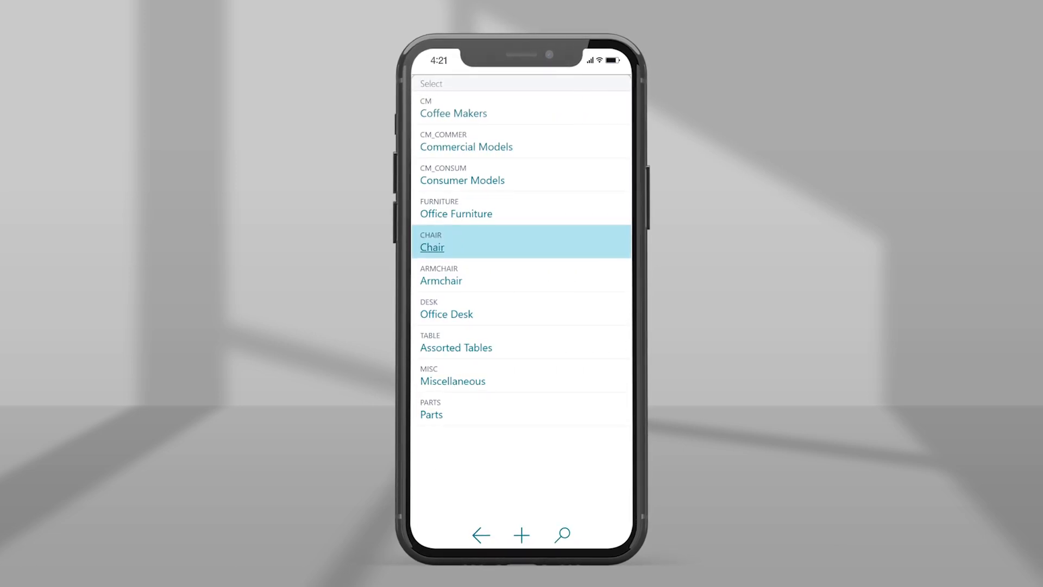
{"action": "left_click", "coordinate": [432, 248]}
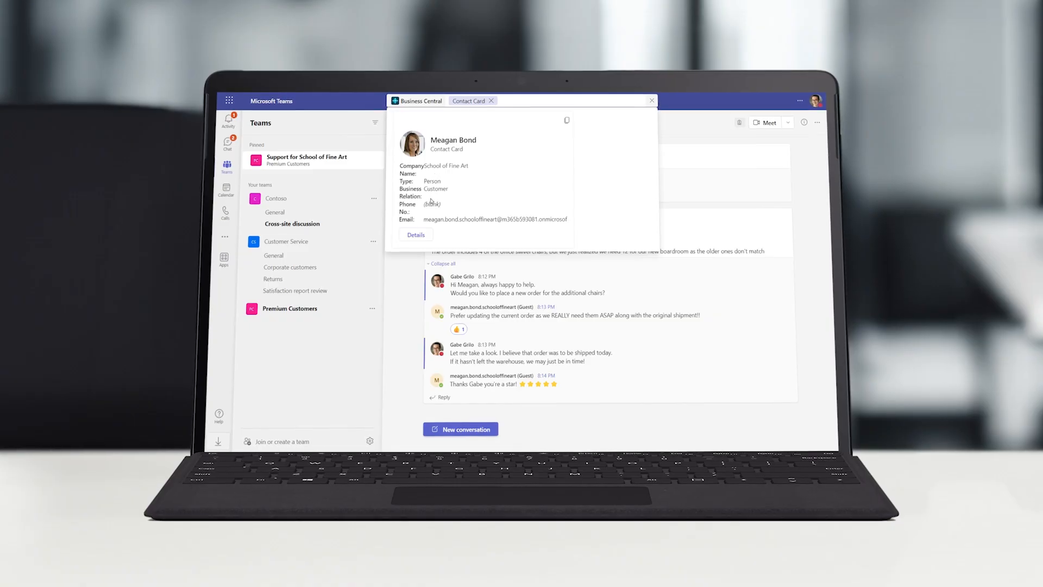
From Meagan Bond's contact record, reach the linked customer's sales order S-ORD101003
{"action": "left_click", "coordinate": [415, 235]}
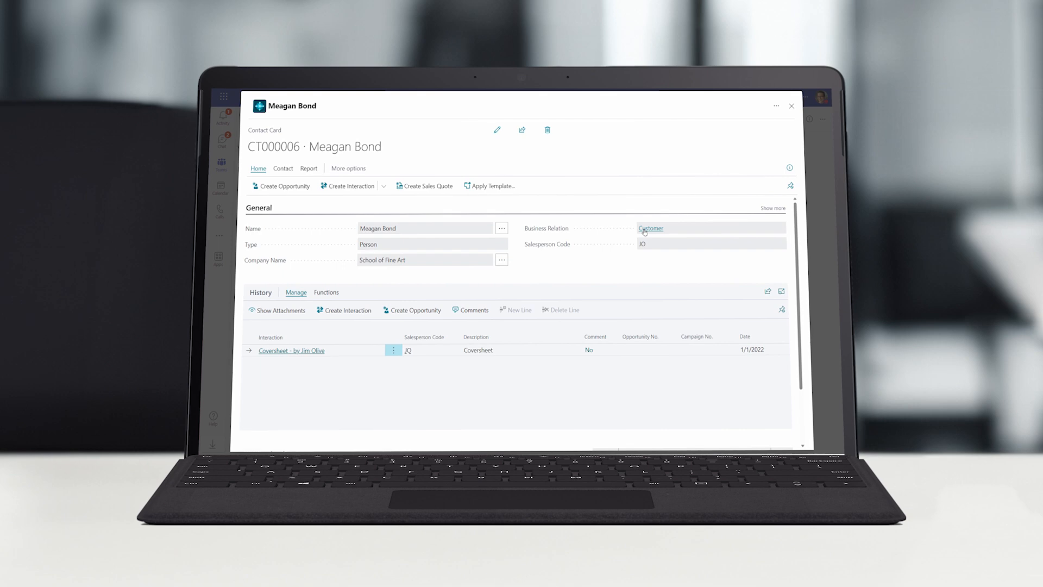
{"action": "left_click", "coordinate": [650, 228]}
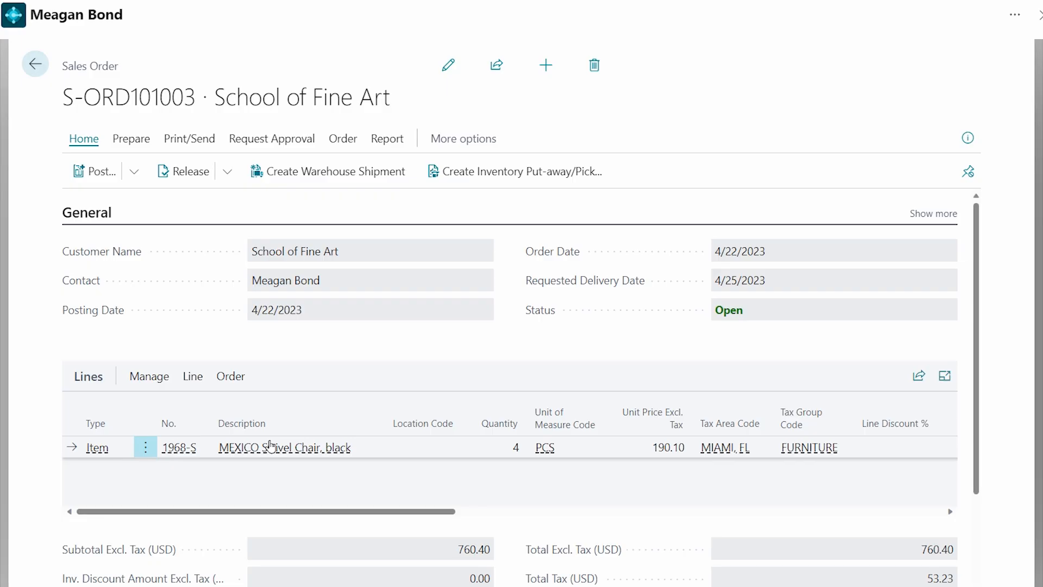
{"action": "mouse_move", "coordinate": [272, 446]}
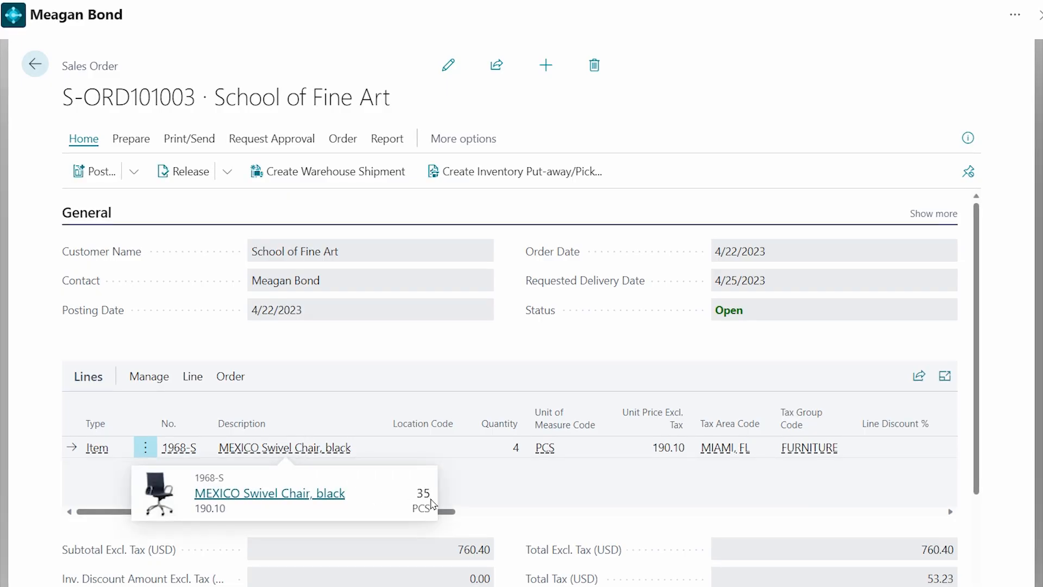
{"action": "mouse_move", "coordinate": [376, 457]}
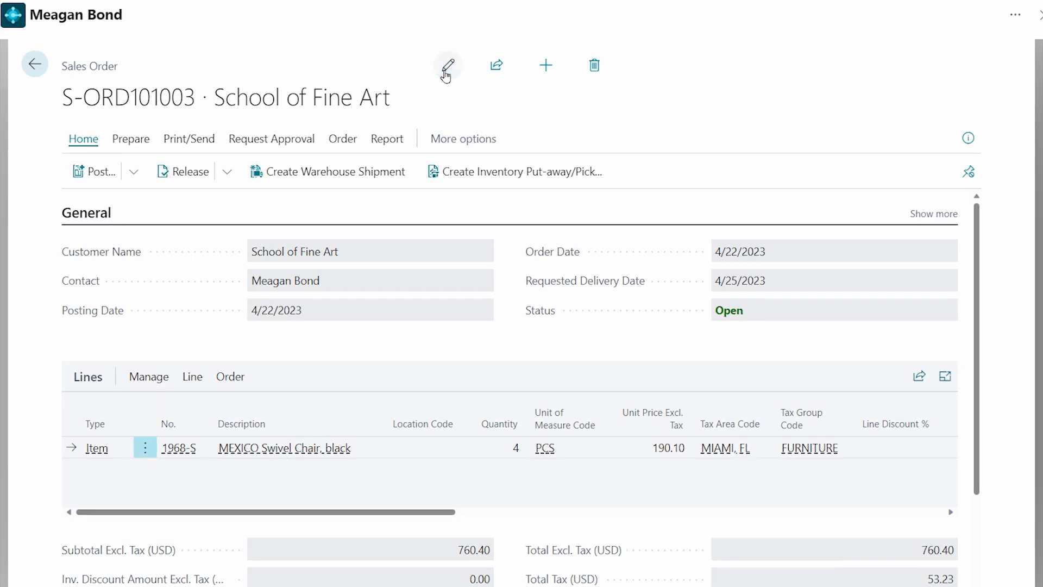
Edit the MEXICO Swivel Chair line quantity to 8, triggering the credit-limit warning
{"action": "left_click", "coordinate": [448, 65]}
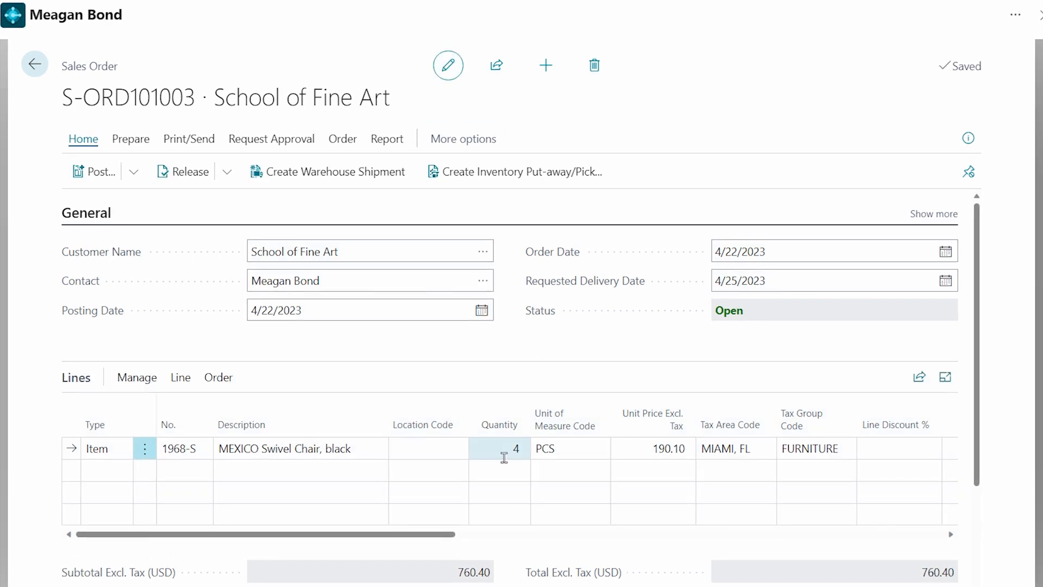
{"action": "left_click", "coordinate": [499, 449]}
{"action": "type", "text": "8"}
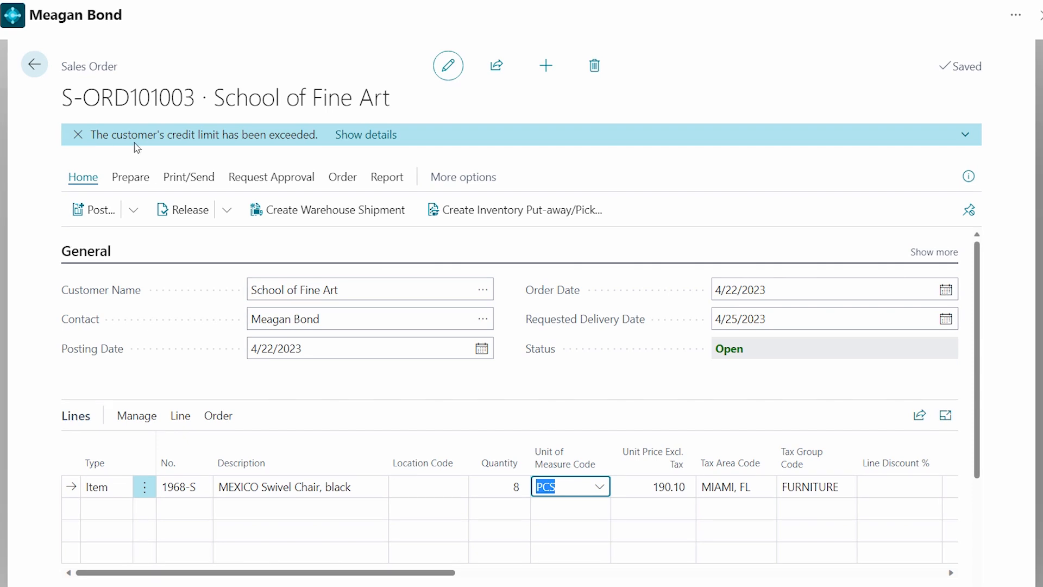
{"action": "mouse_move", "coordinate": [320, 153]}
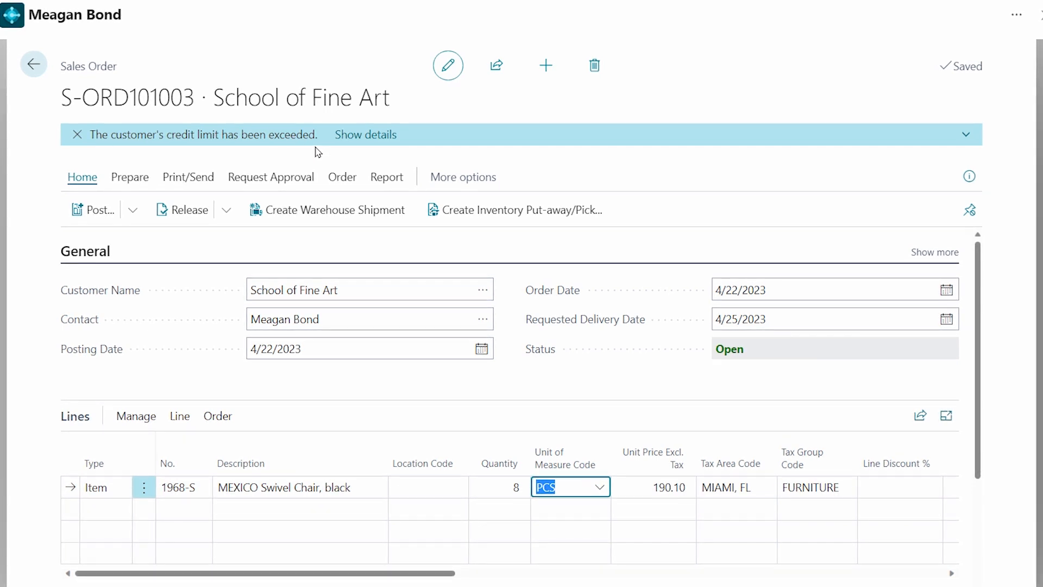
{"action": "mouse_move", "coordinate": [886, 146]}
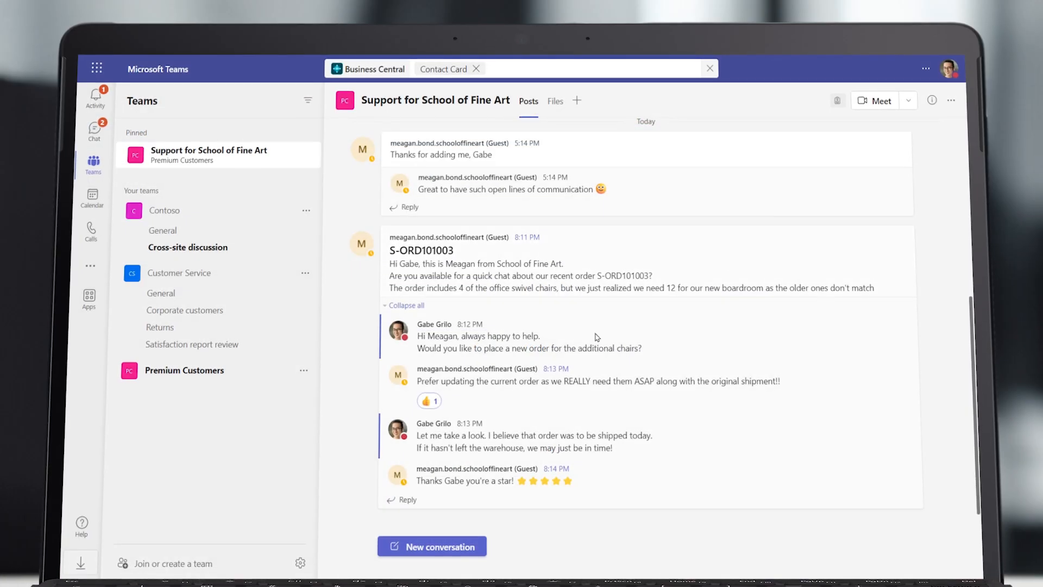
{"action": "mouse_move", "coordinate": [399, 509]}
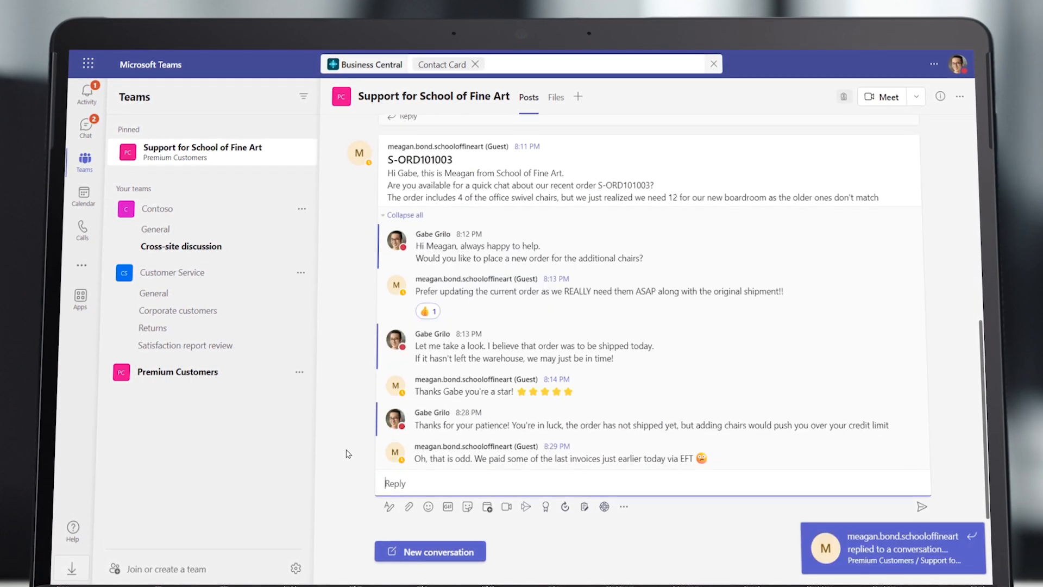
Reply in the School of Fine Art support thread: 'Let me see what I can do. Hang'
{"action": "type", "text": "Let me see what I can do. Hang"}
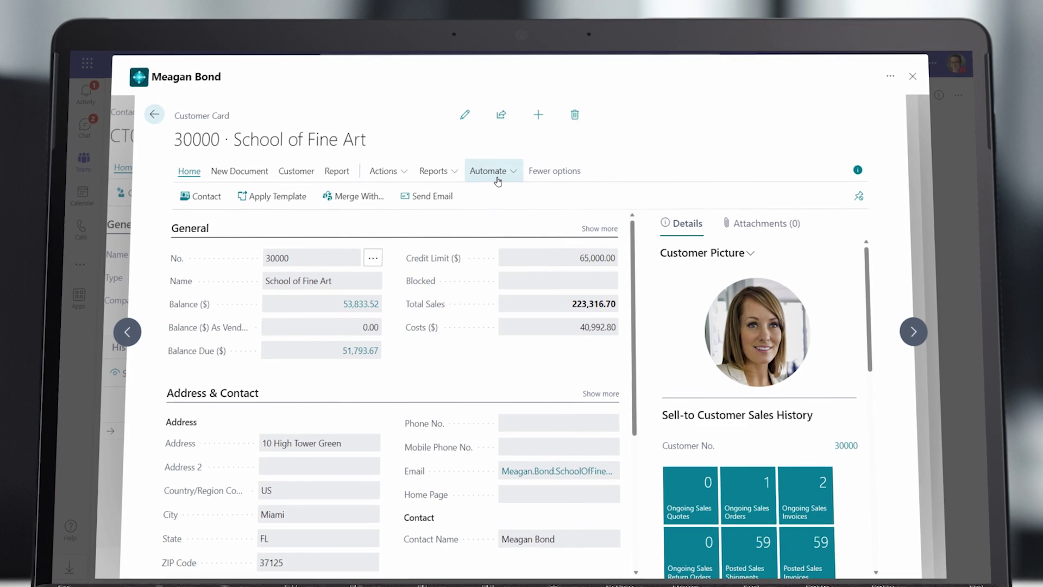
Run the Automate > New escalation space flow for customer 30000 School of Fine Art and dismiss the confirmation
{"action": "left_click", "coordinate": [494, 171]}
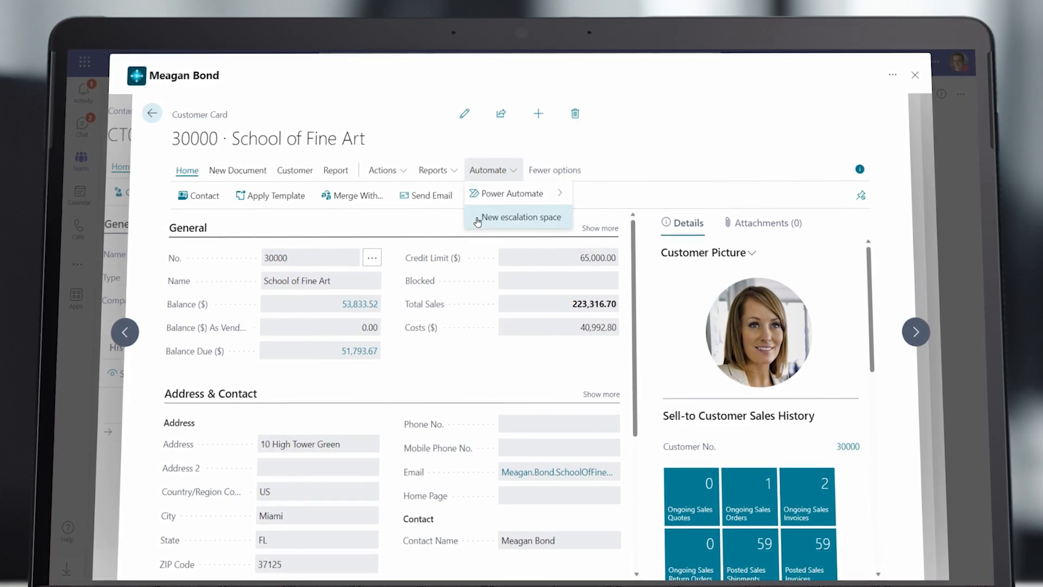
{"action": "left_click", "coordinate": [513, 216]}
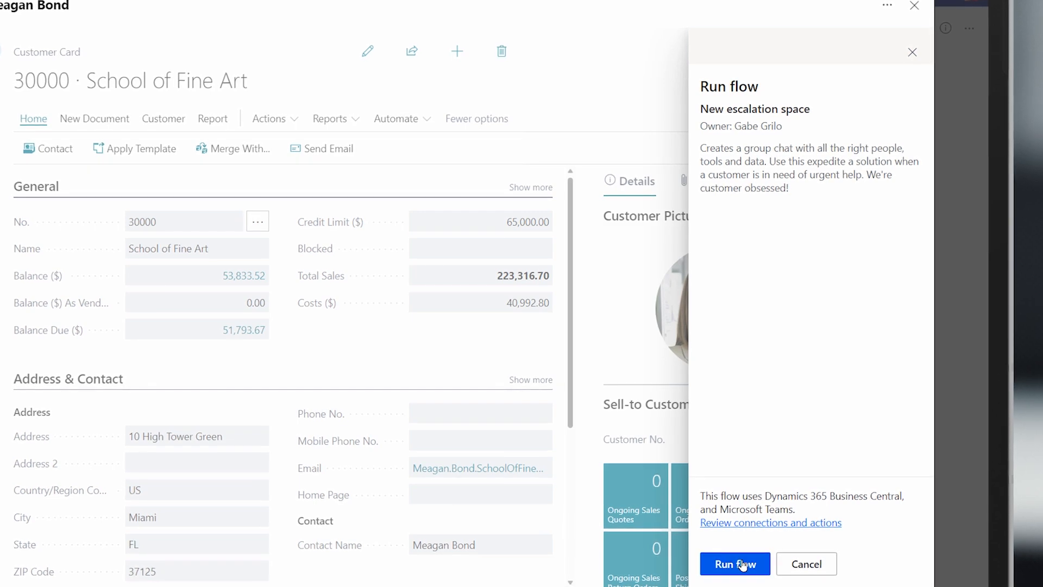
{"action": "left_click", "coordinate": [735, 563]}
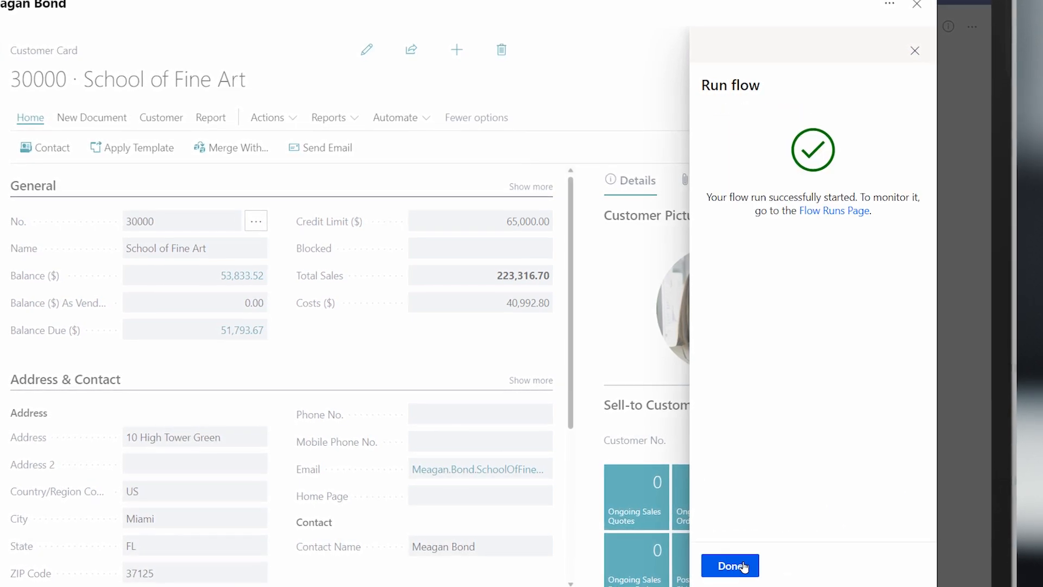
{"action": "left_click", "coordinate": [731, 565]}
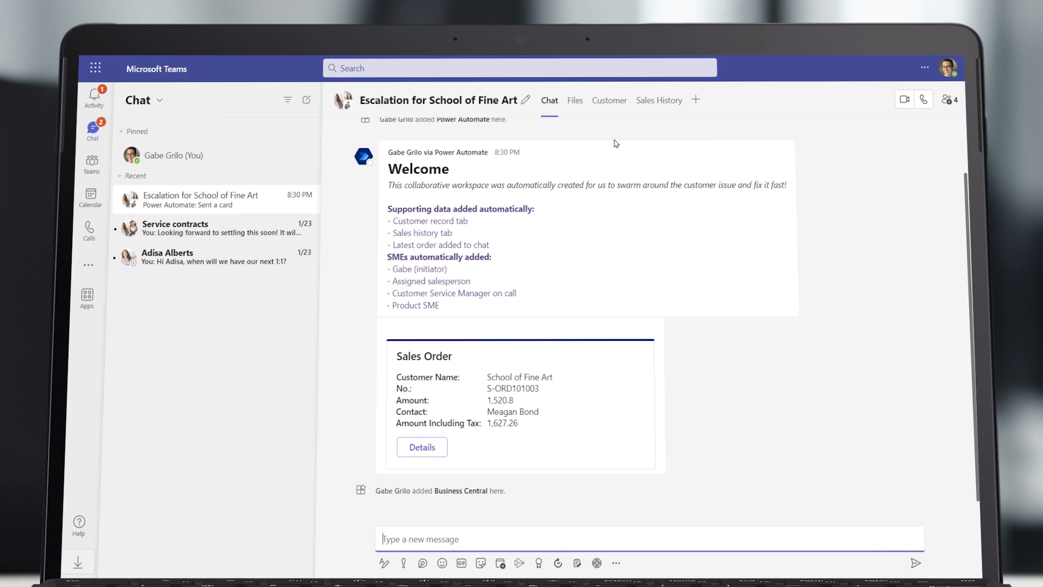
{"action": "mouse_move", "coordinate": [613, 128]}
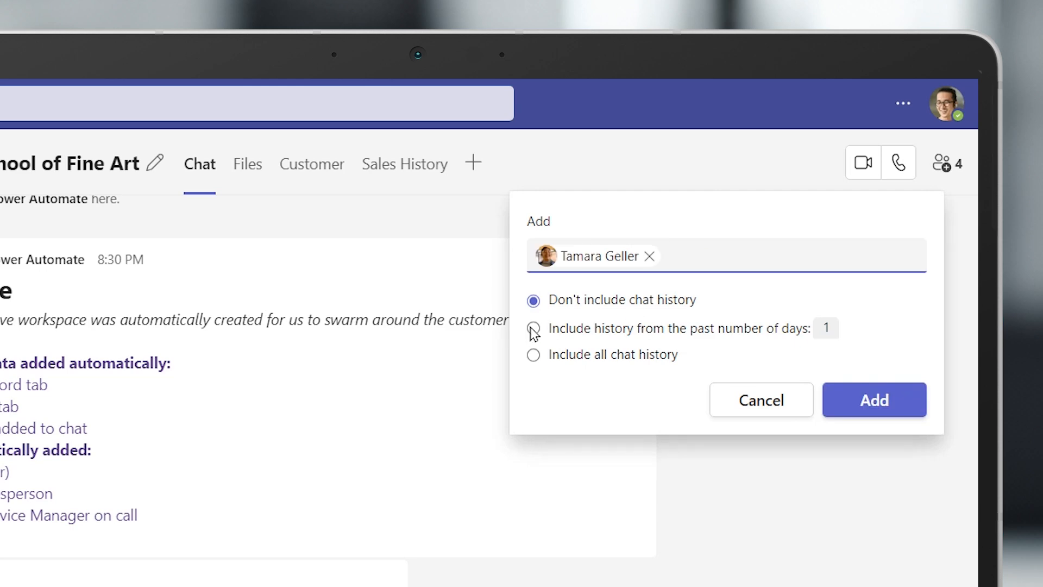
{"action": "left_click", "coordinate": [874, 400]}
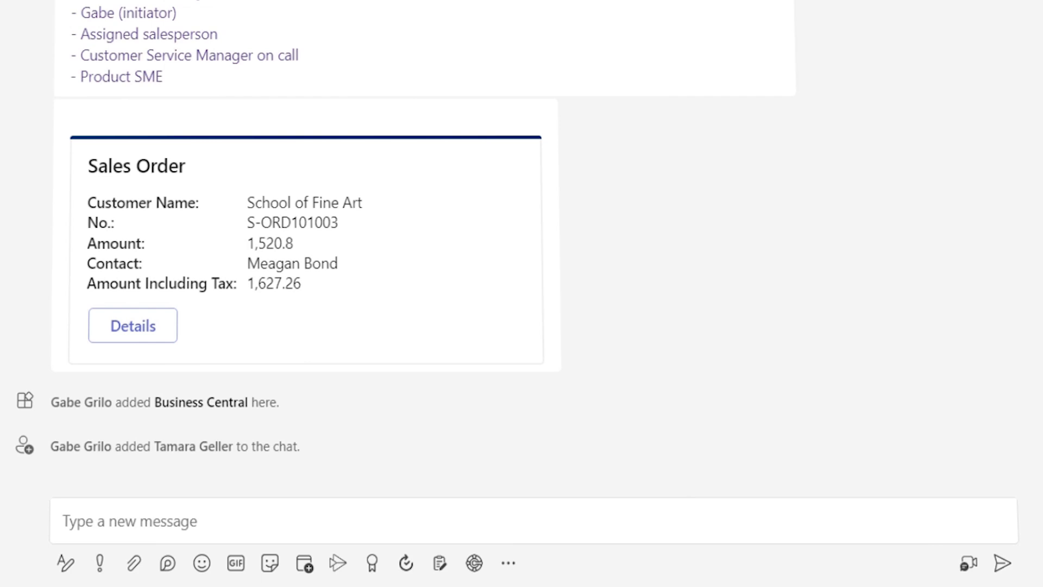
{"action": "type", "text": "Hi"}
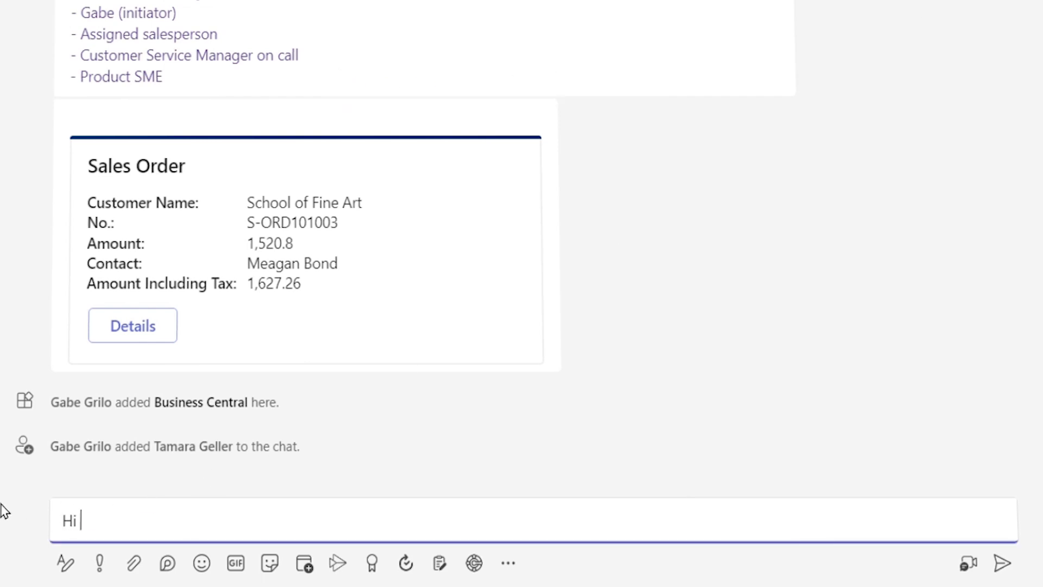
{"action": "type", "text": "Tamara Geller, appreciate your quick help on this one."}
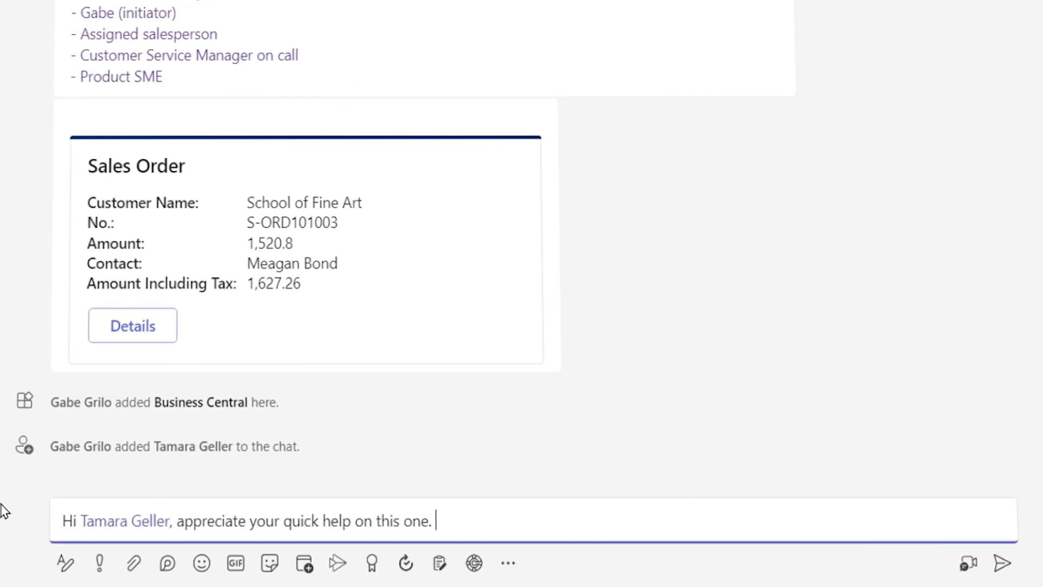
{"action": "type", "text": "Customer is requesting a ch"}
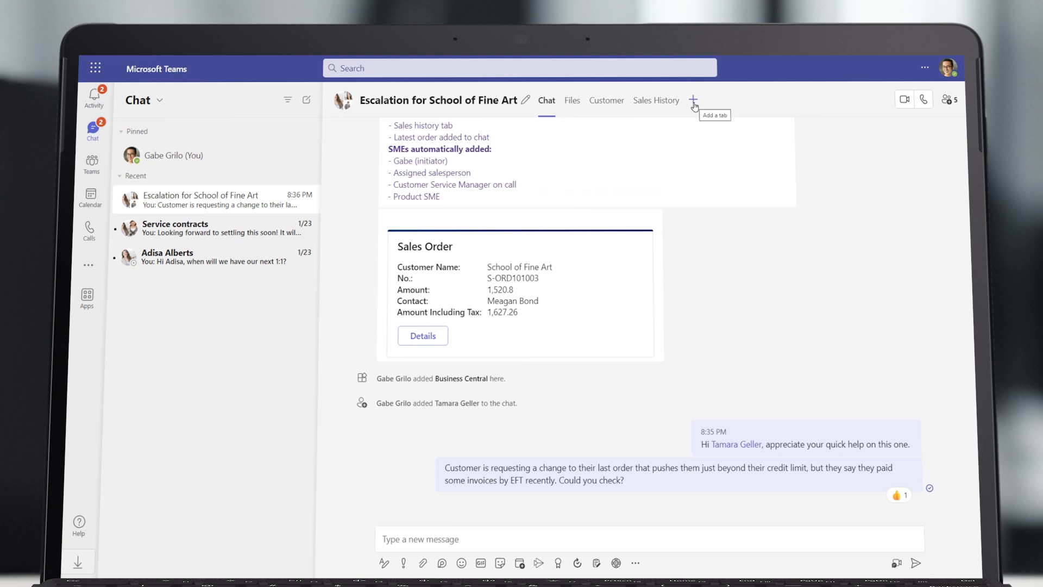
{"action": "mouse_move", "coordinate": [308, 182]}
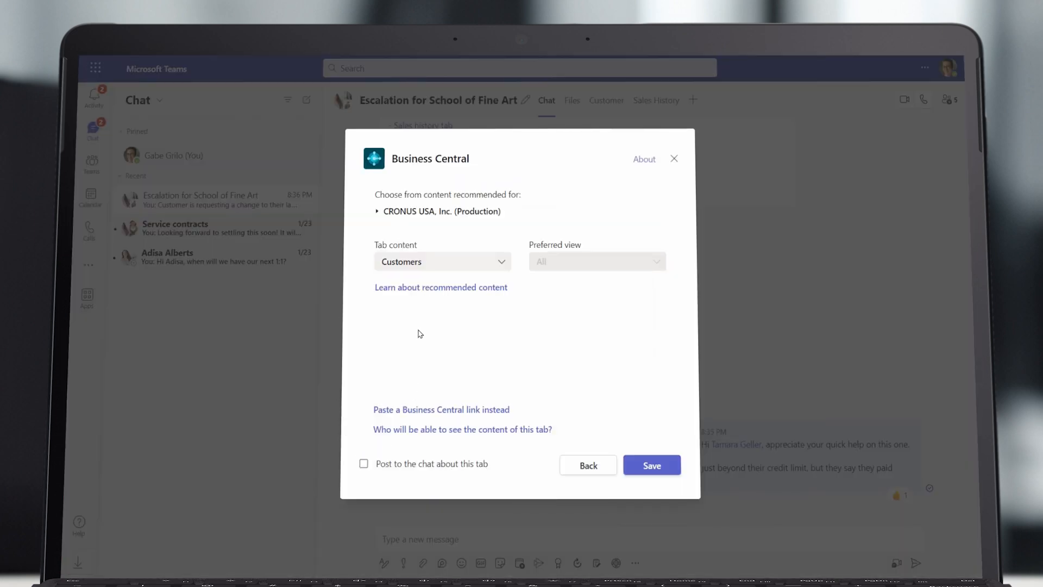
Add a Business Central tab named Payments from a pasted page link and save it
{"action": "left_click", "coordinate": [441, 410]}
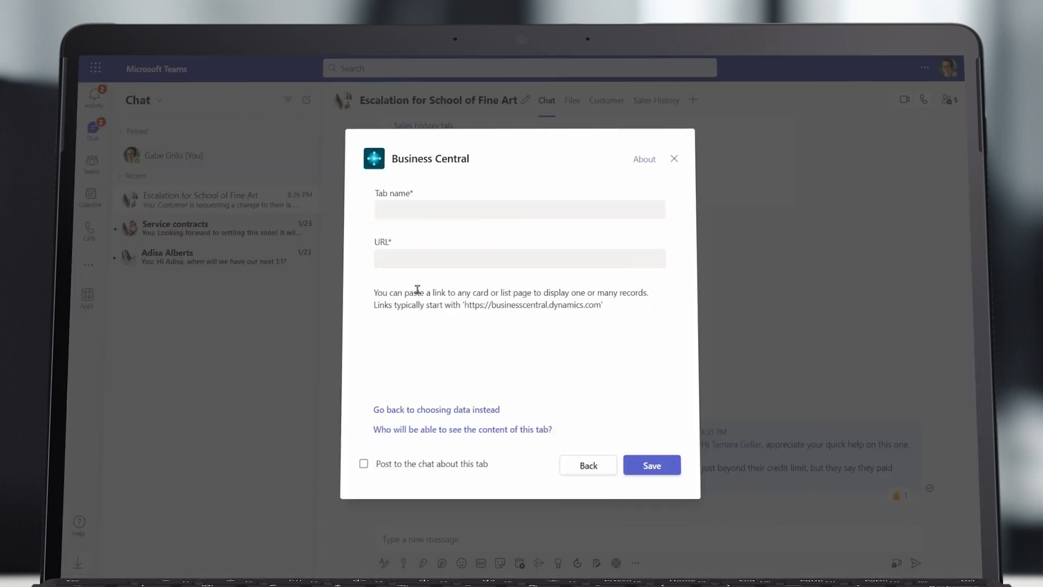
{"action": "type", "text": "Payme"}
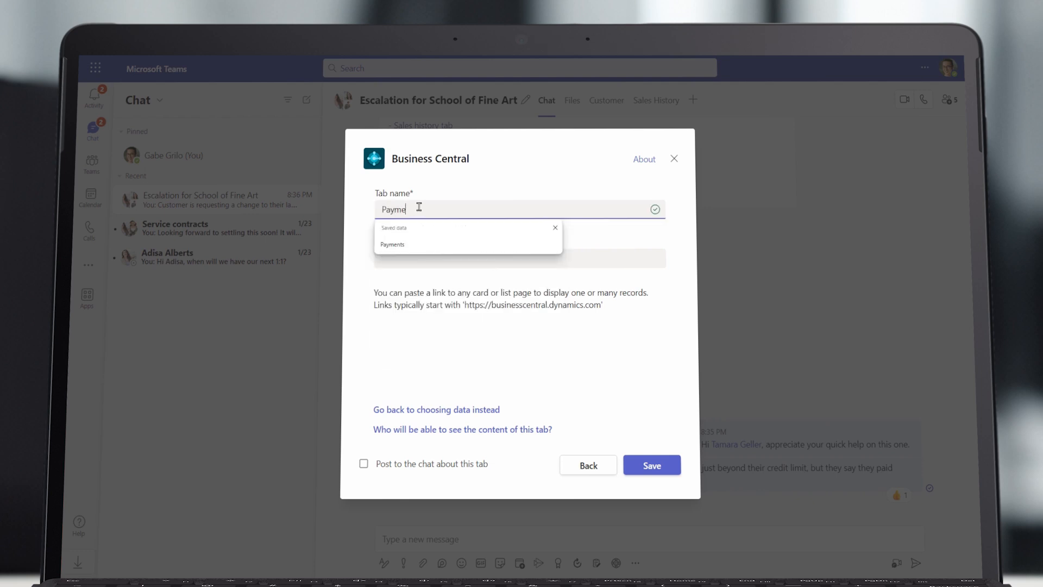
{"action": "left_click", "coordinate": [393, 244]}
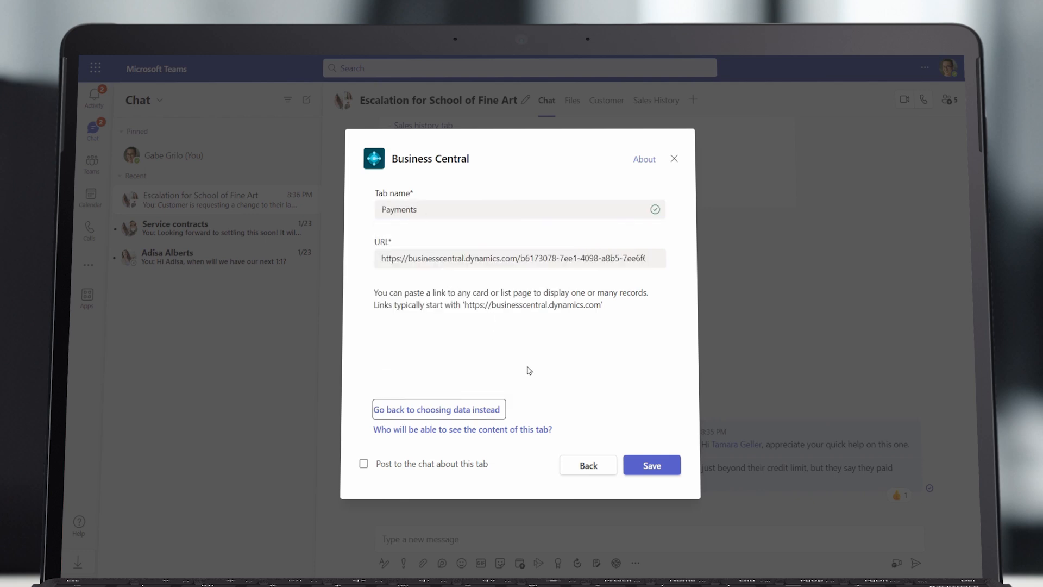
{"action": "left_click", "coordinate": [651, 465]}
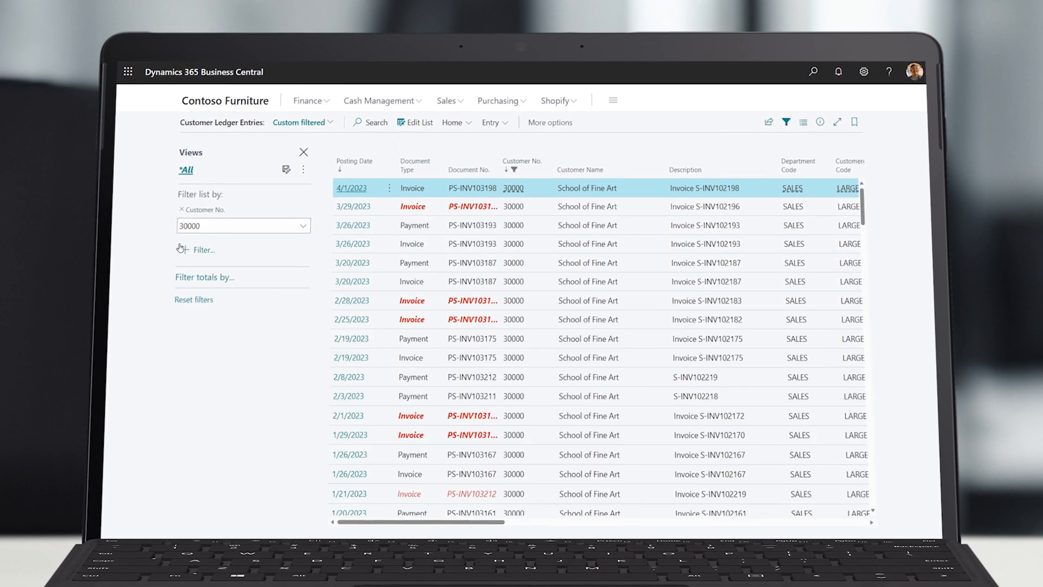
Share customer 30000's filtered ledger entries via Open in Excel as a workbook
{"action": "left_click", "coordinate": [304, 152]}
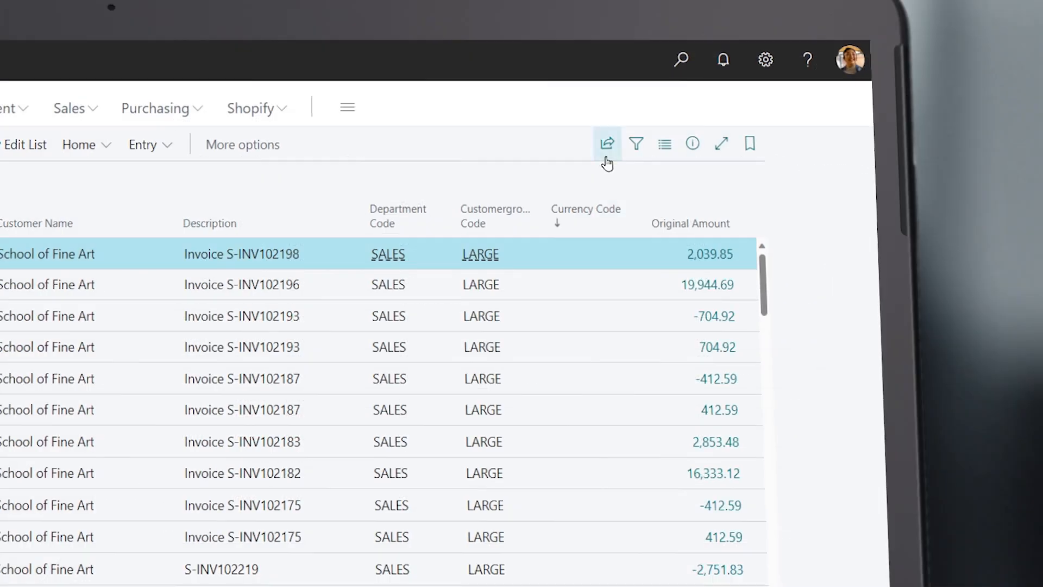
{"action": "left_click", "coordinate": [608, 143]}
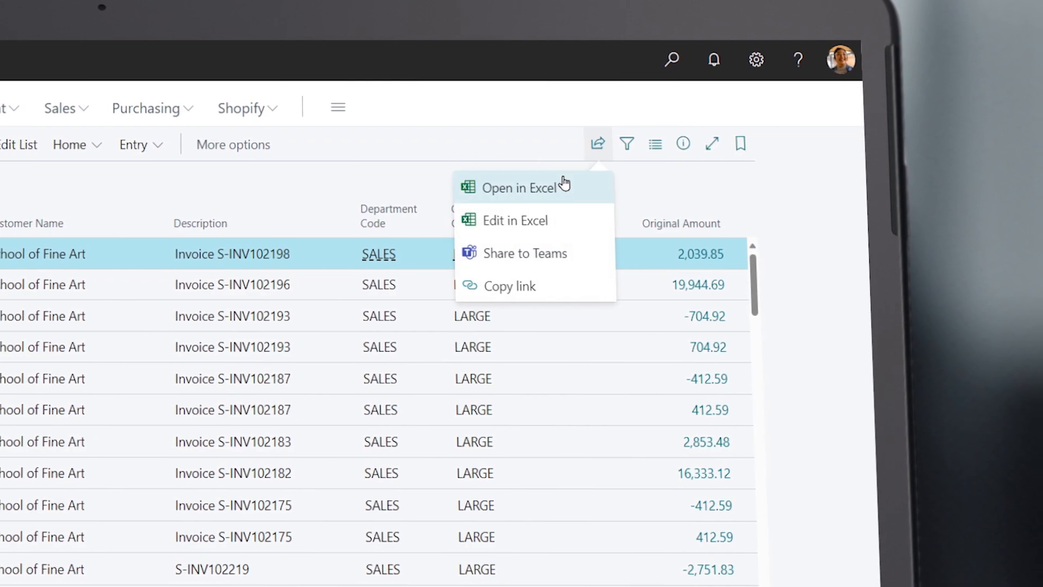
{"action": "left_click", "coordinate": [518, 187]}
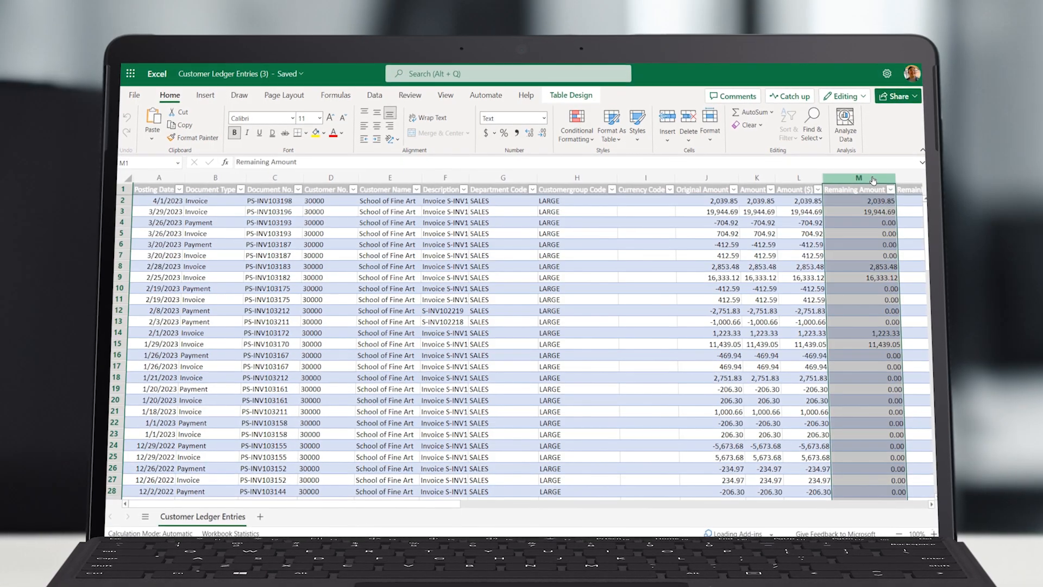
Apply a colour scale to the Remaining Amount column (M) and review the unpaid balances
{"action": "left_click", "coordinate": [576, 122]}
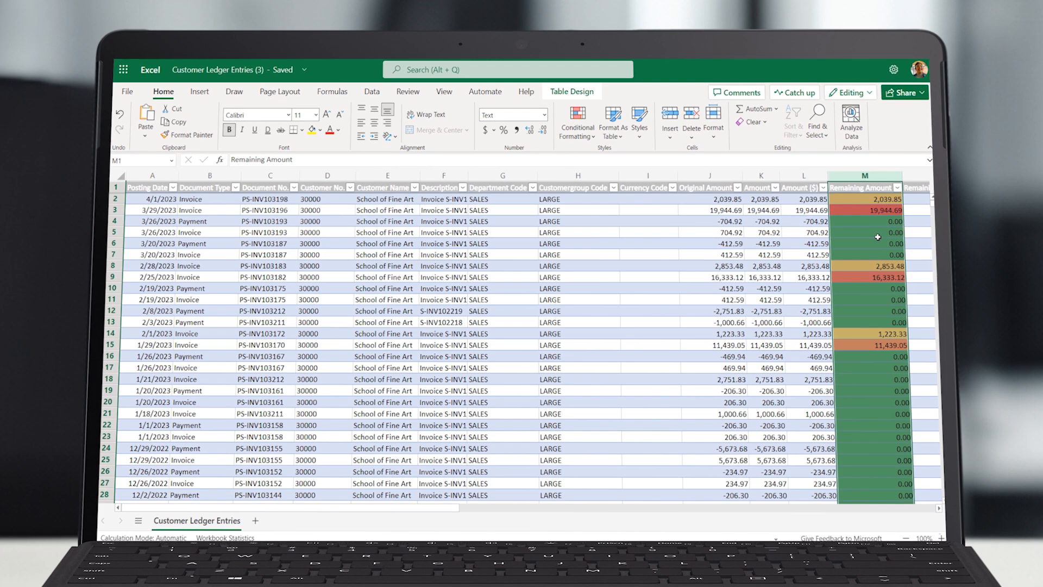
{"action": "left_click", "coordinate": [878, 232]}
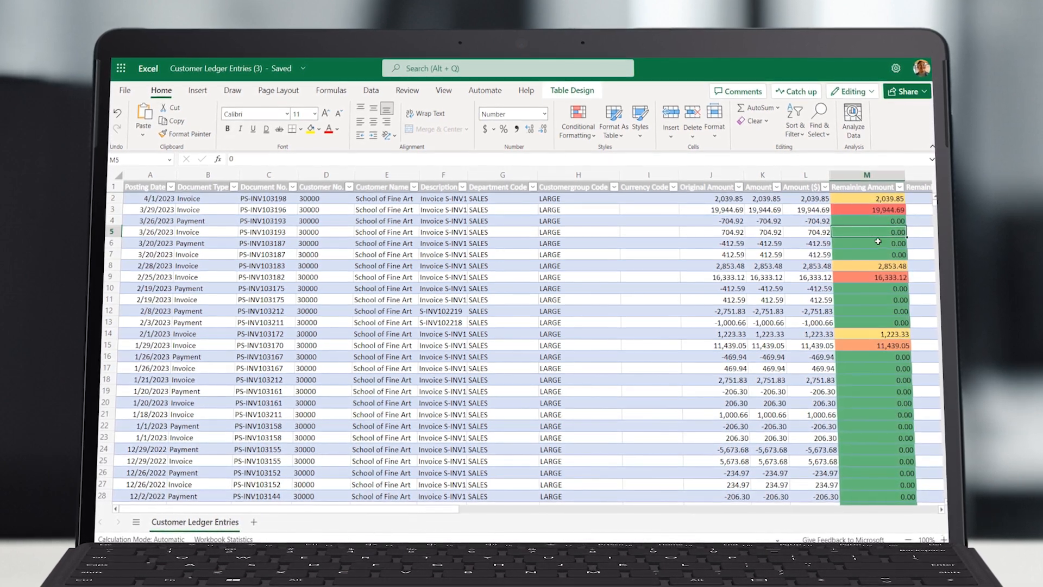
{"action": "scroll", "scroll_direction": "down", "scroll_amount": 3}
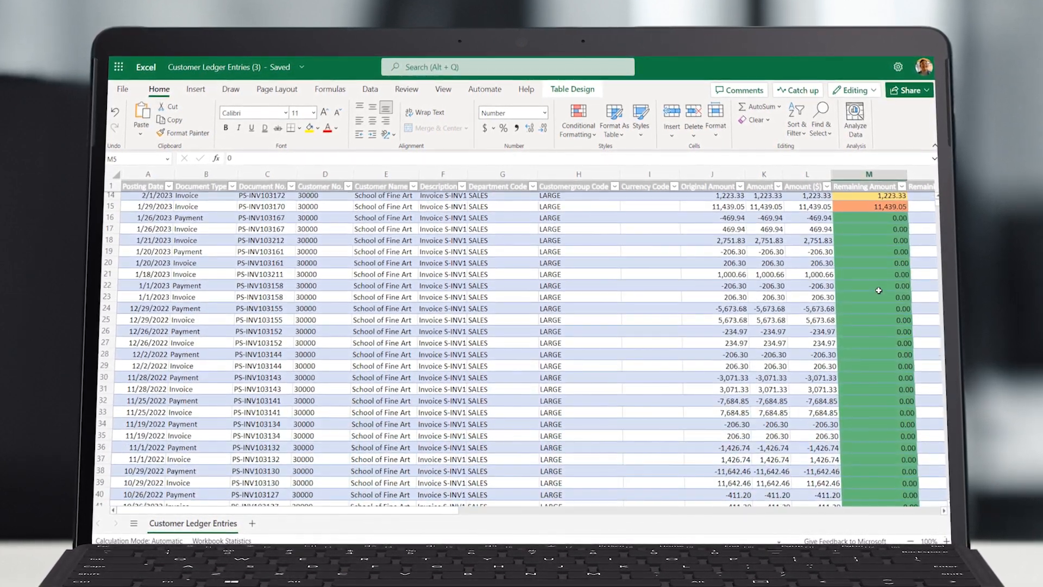
{"action": "scroll", "scroll_direction": "down", "scroll_amount": 3}
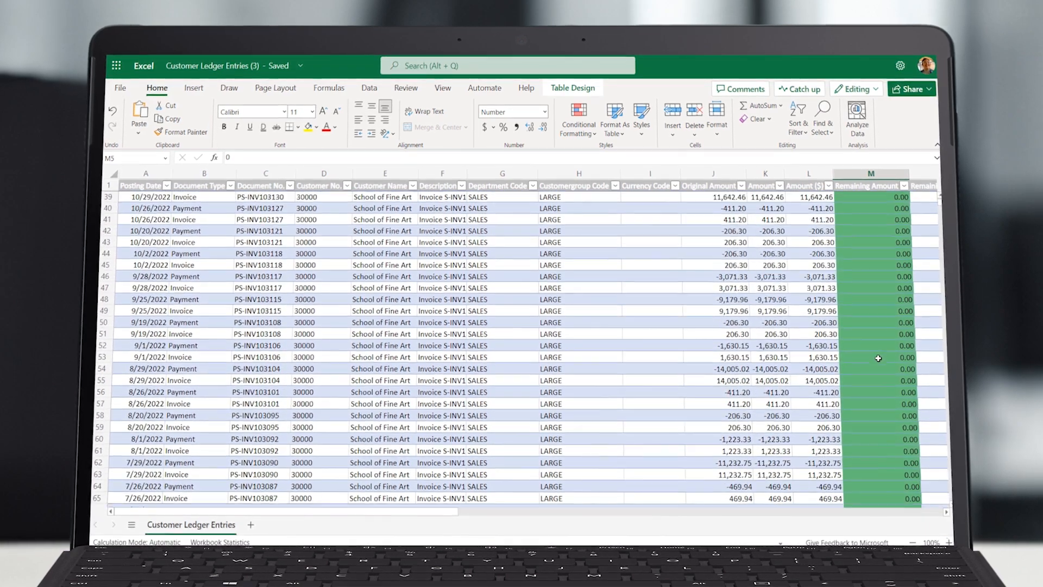
{"action": "scroll", "scroll_direction": "down", "scroll_amount": 3}
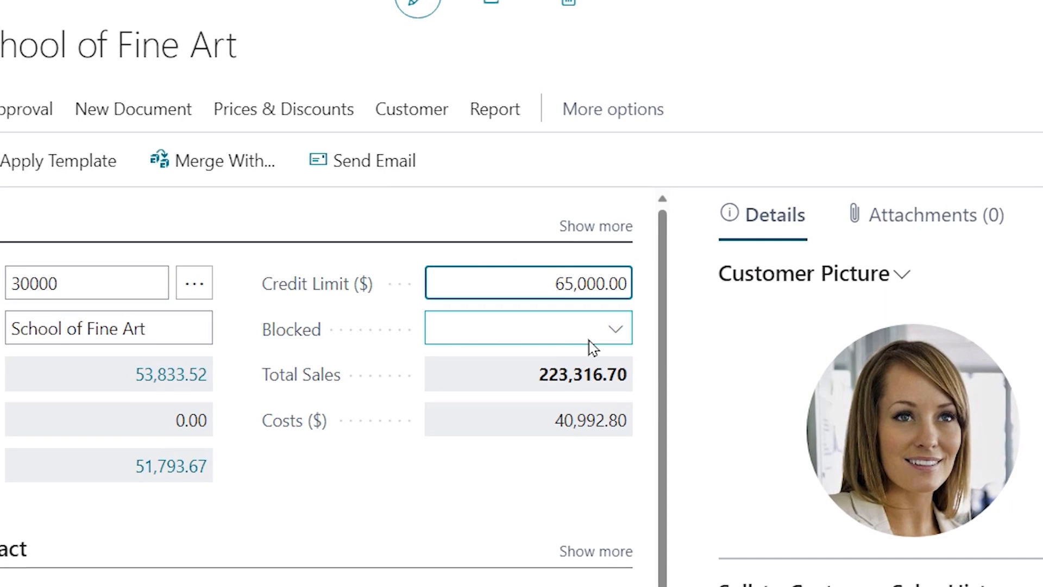
Enter 68,000.00 as School of Fine Art's credit limit in Business Central
{"action": "type", "text": "68,000.00"}
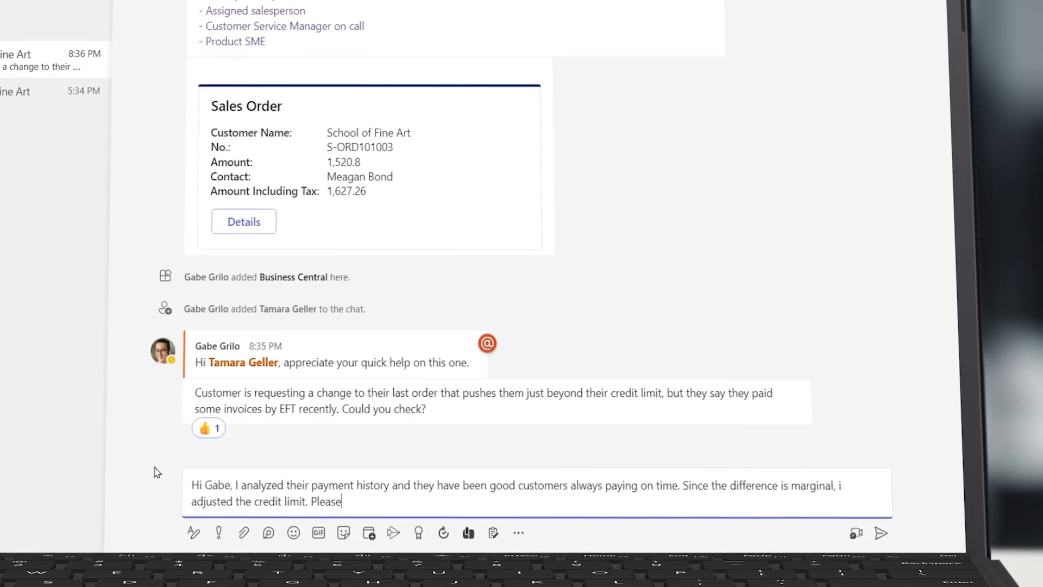
Send the credit-limit reply in the escalation chat and open sales order S-ORD101003
{"action": "key", "text": "Enter"}
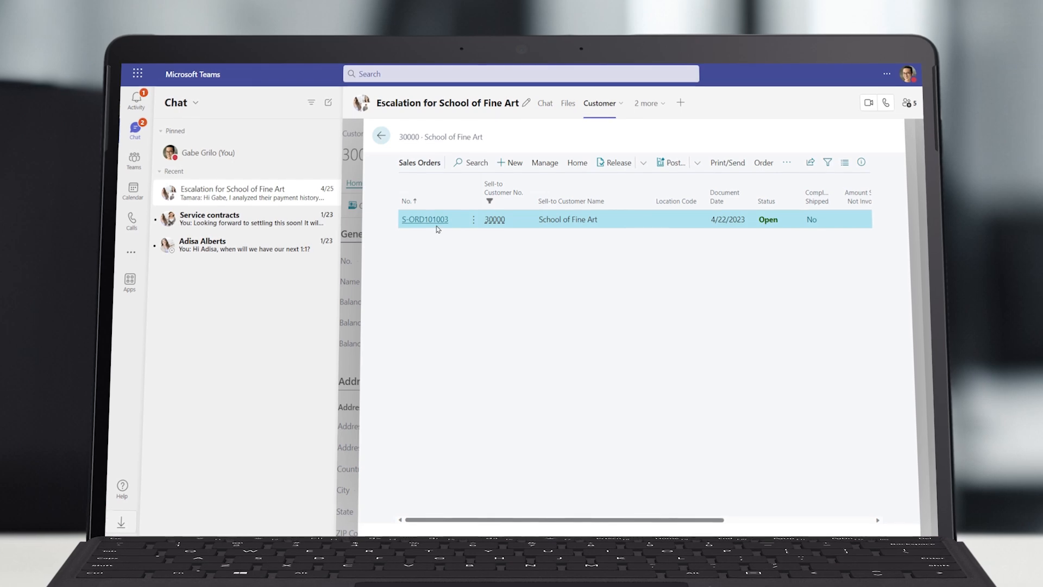
{"action": "left_click", "coordinate": [424, 219]}
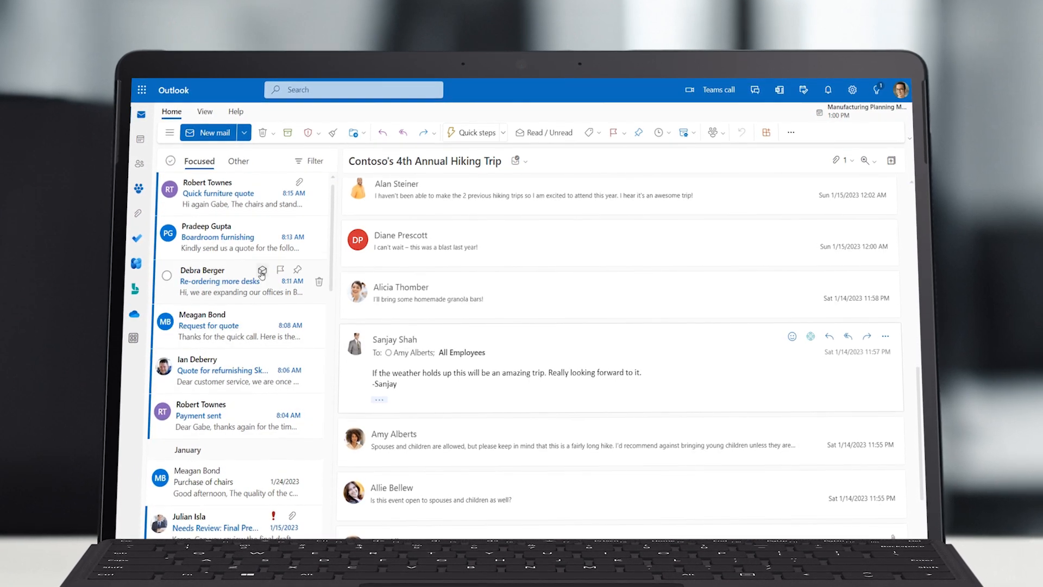
View Contact Insights for the quote email's sender and return to Adatum Corporation's customer card
{"action": "left_click", "coordinate": [217, 194]}
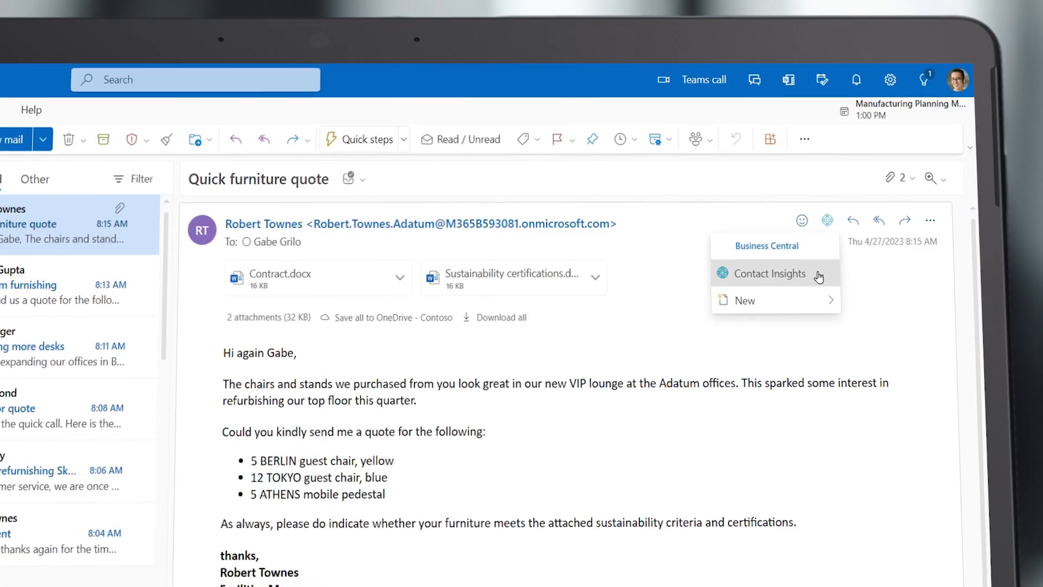
{"action": "left_click", "coordinate": [770, 274]}
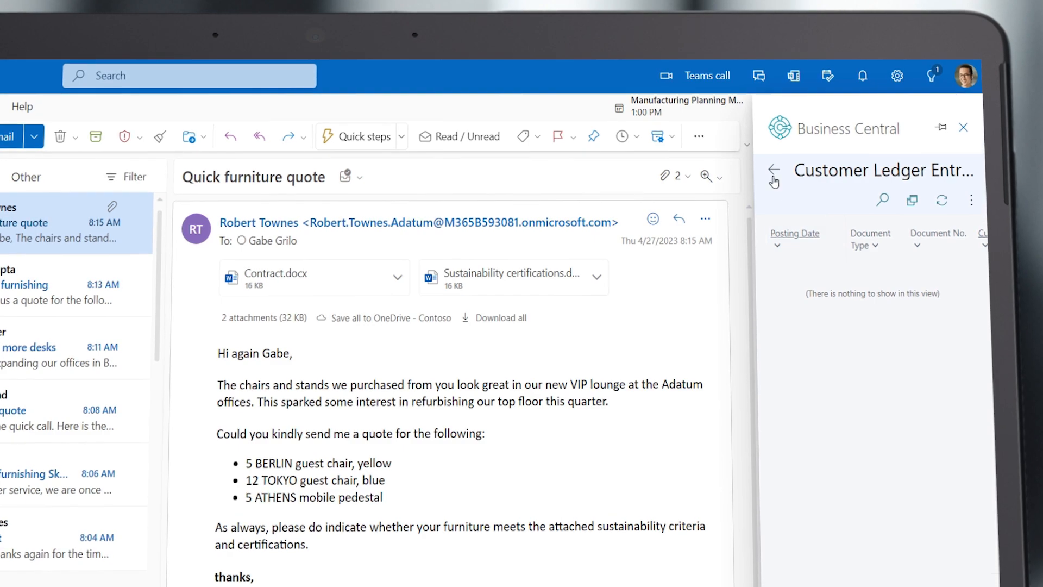
{"action": "left_click", "coordinate": [776, 172]}
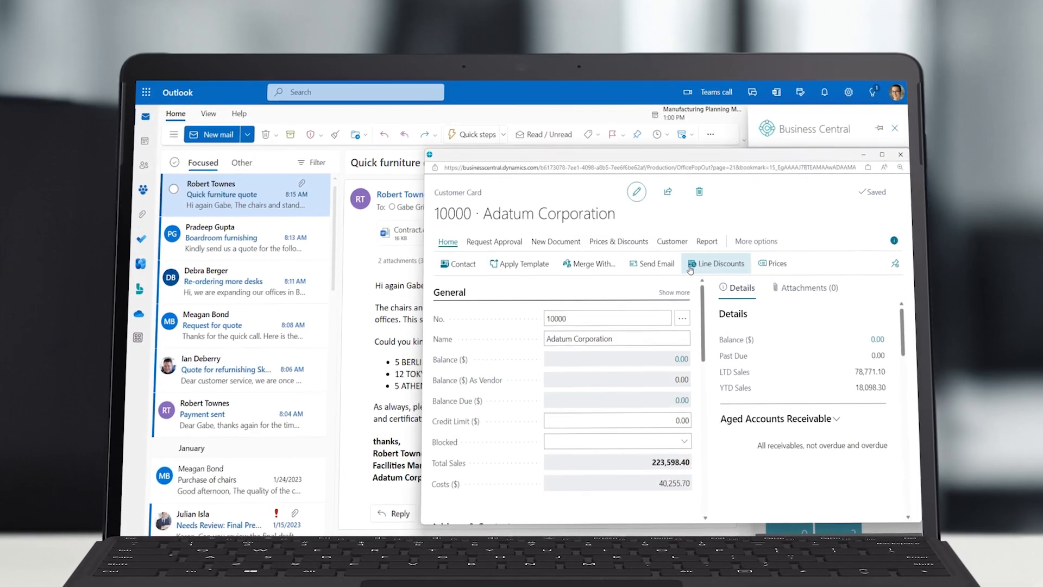
Show Adatum Corporation's line discounts with the Sales Type Filter set to None
{"action": "left_click", "coordinate": [716, 263]}
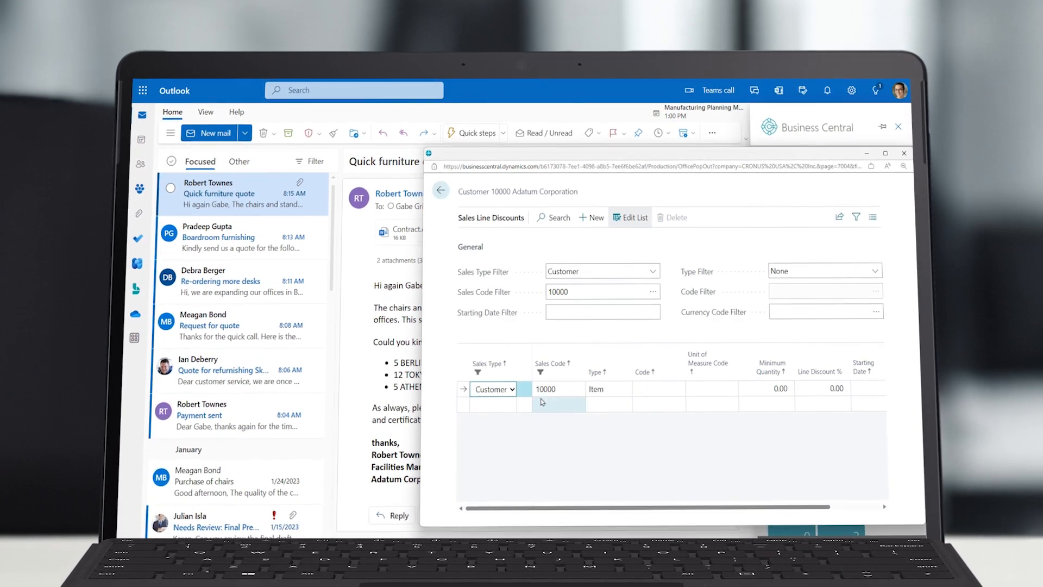
{"action": "left_click", "coordinate": [603, 312]}
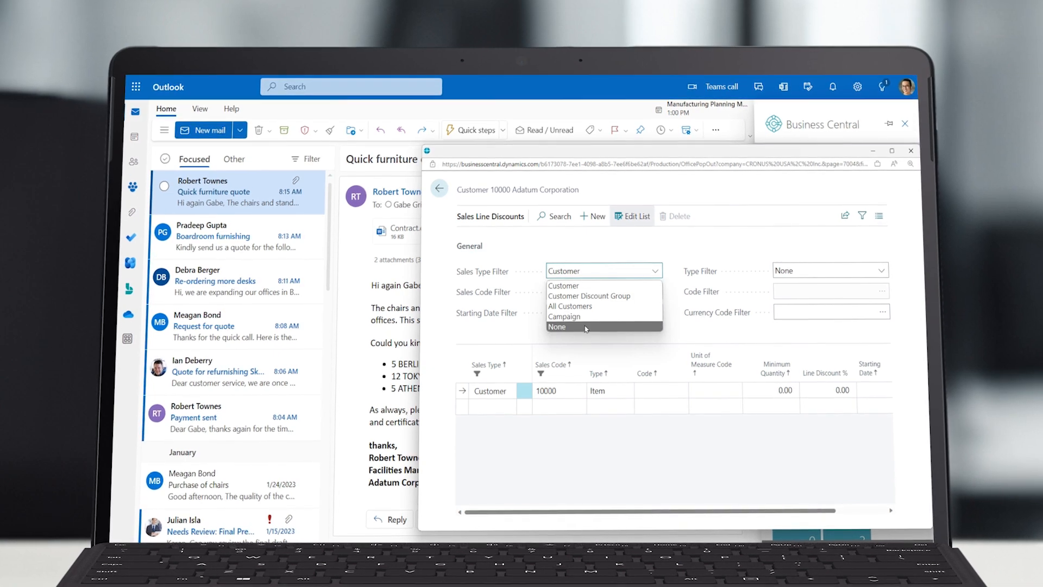
{"action": "left_click", "coordinate": [558, 326]}
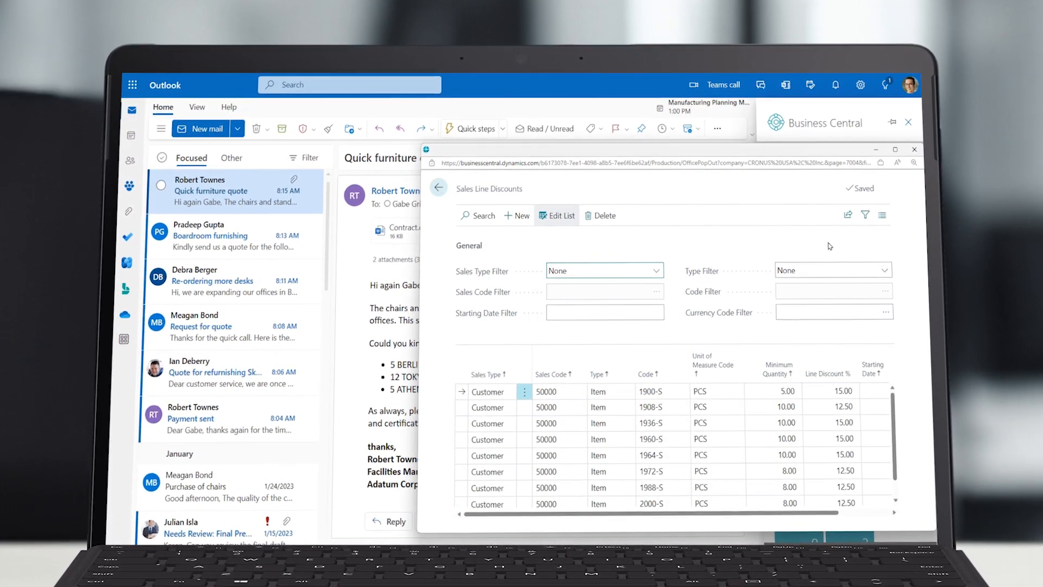
Edit the discount list in Excel, adding customer 10000's rows, and publish the changes
{"action": "left_click", "coordinate": [847, 214]}
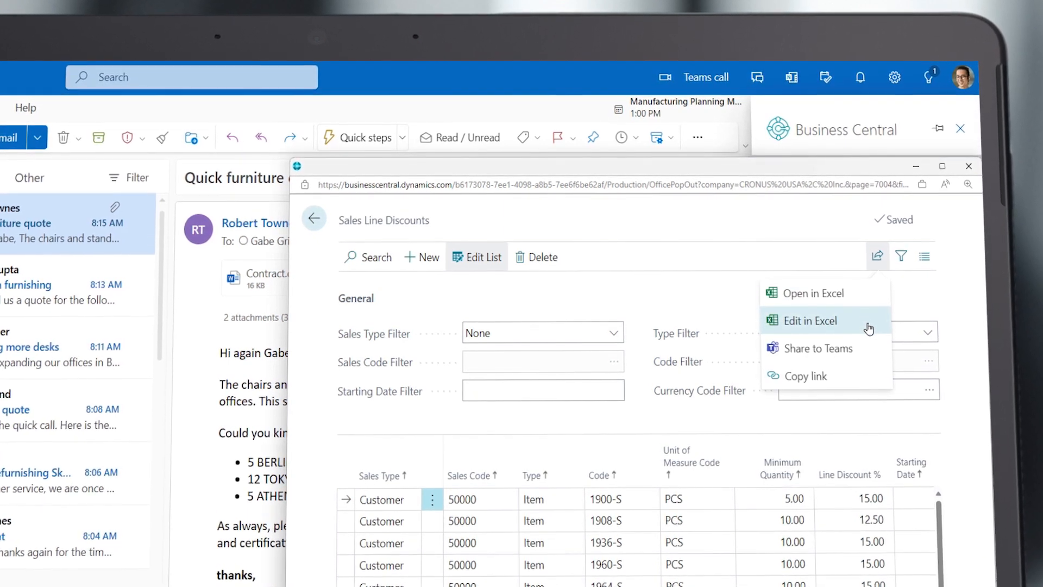
{"action": "left_click", "coordinate": [810, 320]}
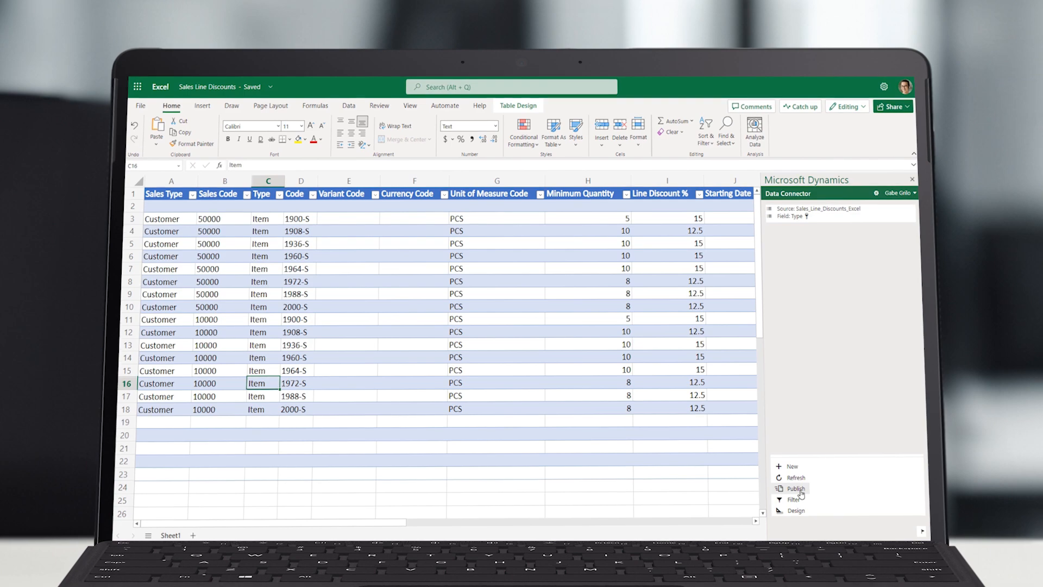
{"action": "left_click", "coordinate": [795, 489]}
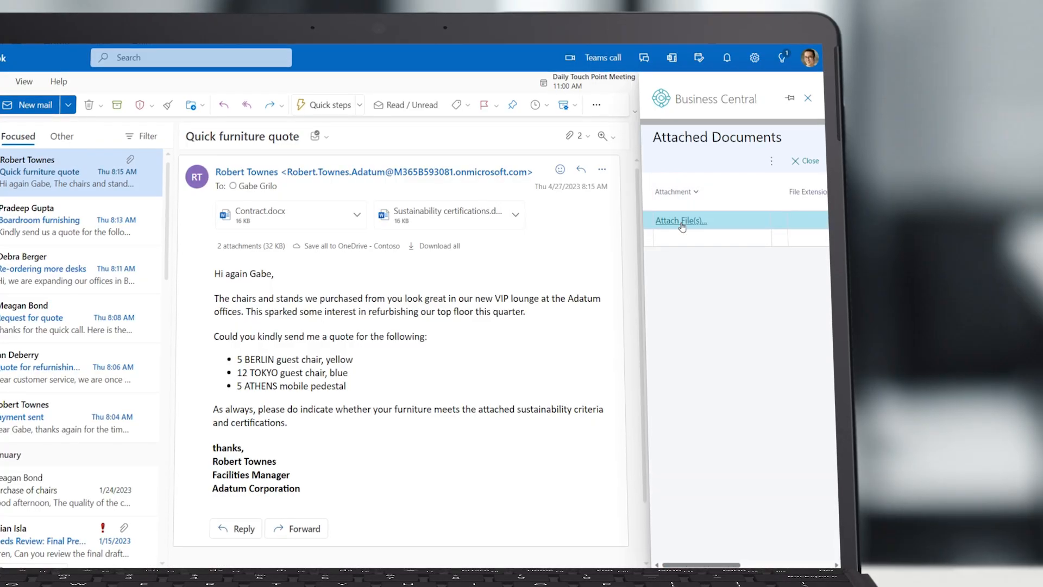
Attach both email files, including the sustainability certifications, to Adatum's customer record
{"action": "left_click", "coordinate": [682, 221]}
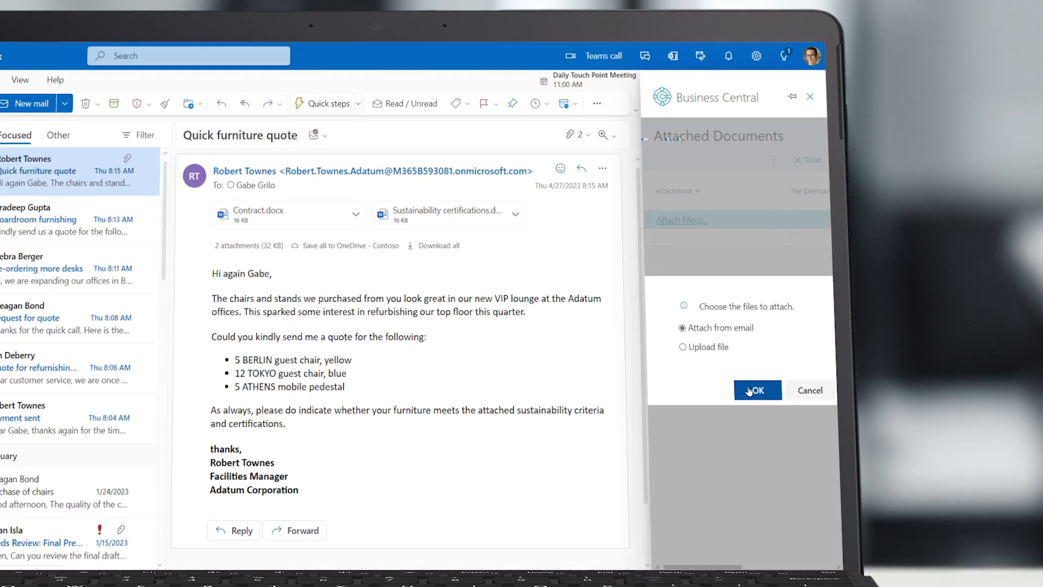
{"action": "left_click", "coordinate": [757, 390]}
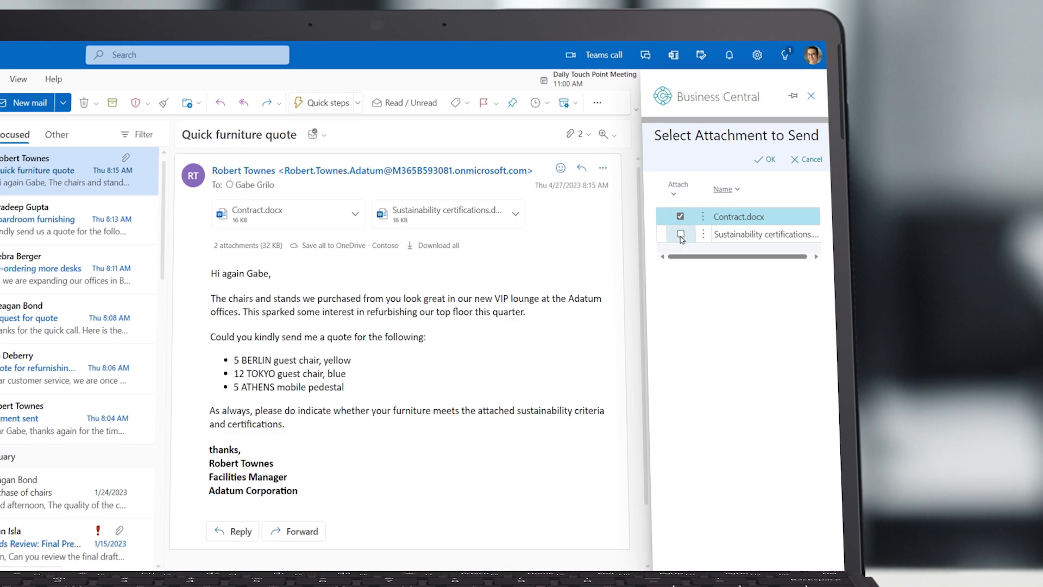
{"action": "left_click", "coordinate": [766, 158]}
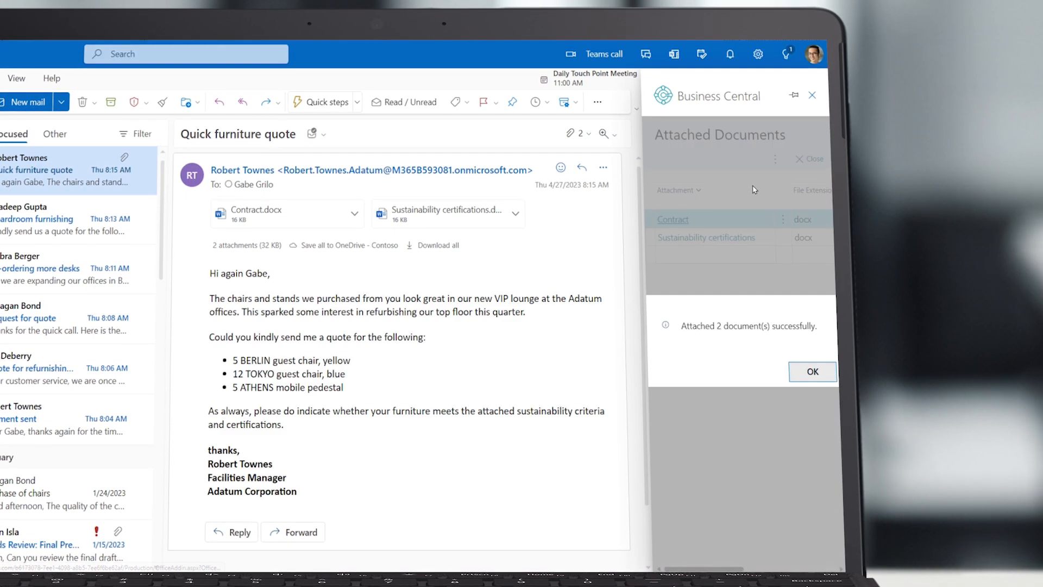
{"action": "left_click", "coordinate": [813, 372]}
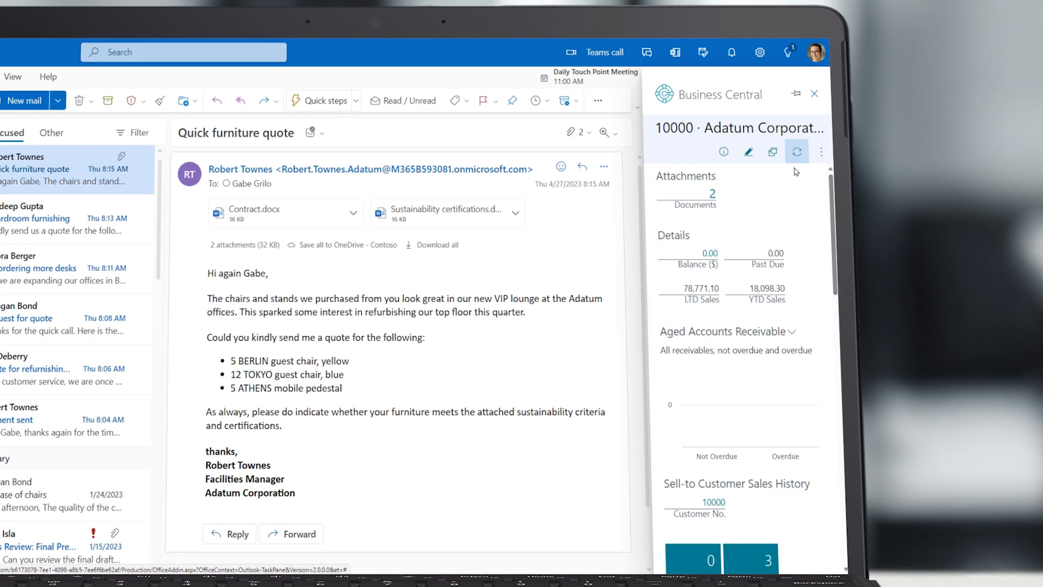
Create a new sales quote for Adatum Corporation using the suggested items from the email
{"action": "left_click", "coordinate": [821, 151]}
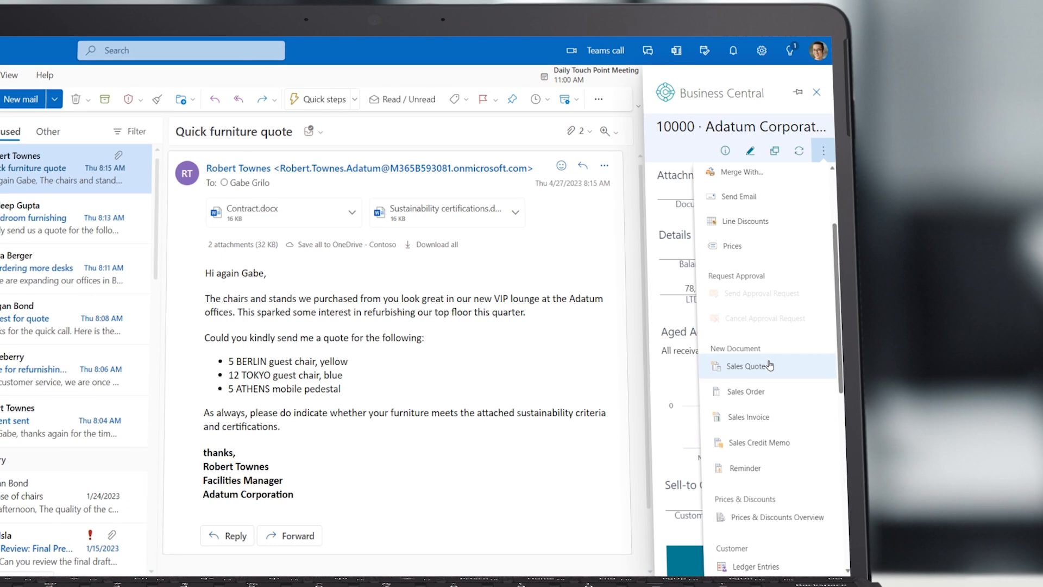
{"action": "left_click", "coordinate": [749, 365]}
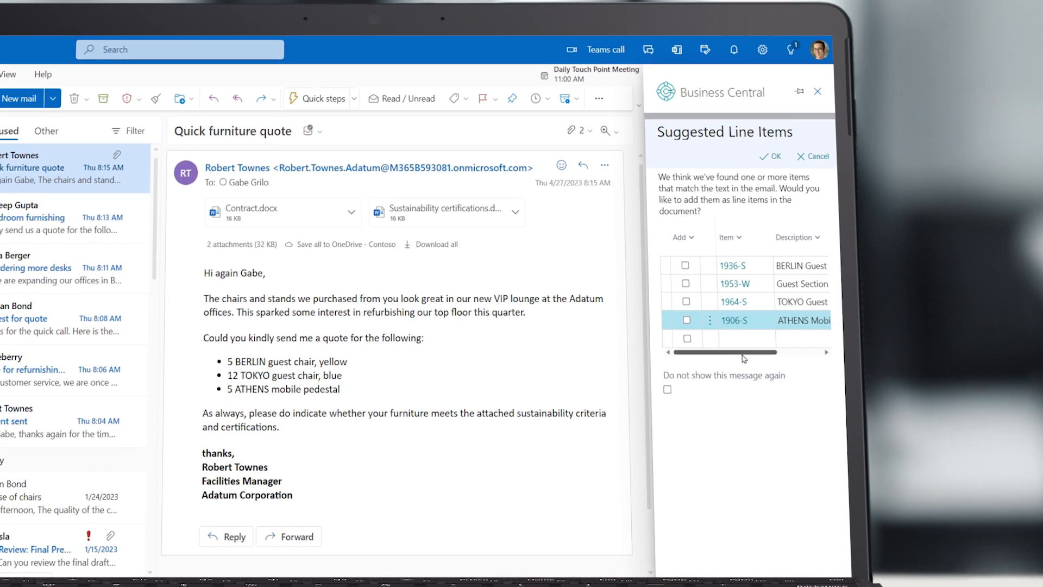
{"action": "left_click", "coordinate": [685, 265]}
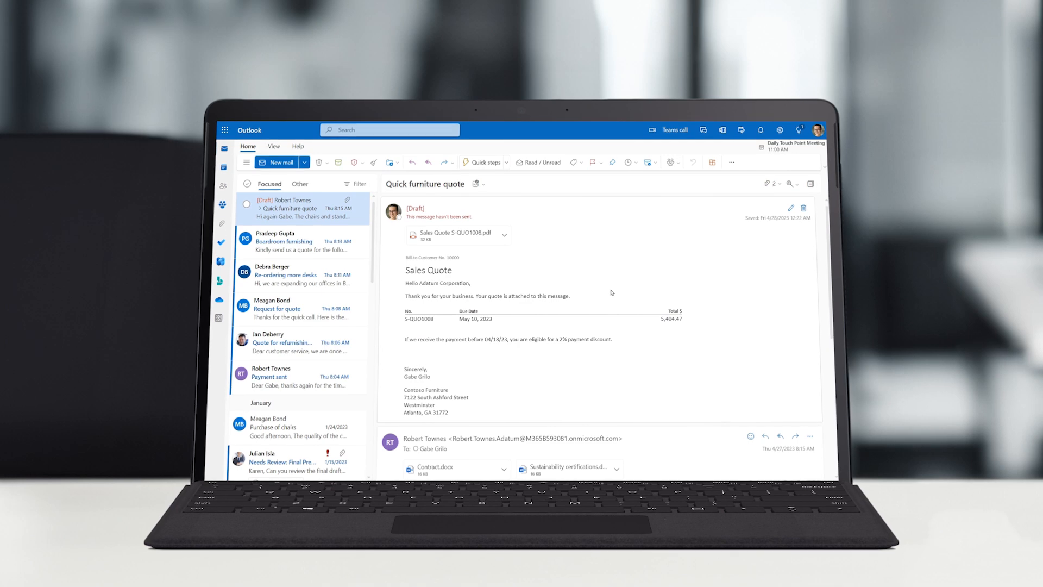
Preview the attached Sales Quote S-QUO1008.pdf and scroll through its lines
{"action": "left_click", "coordinate": [448, 235]}
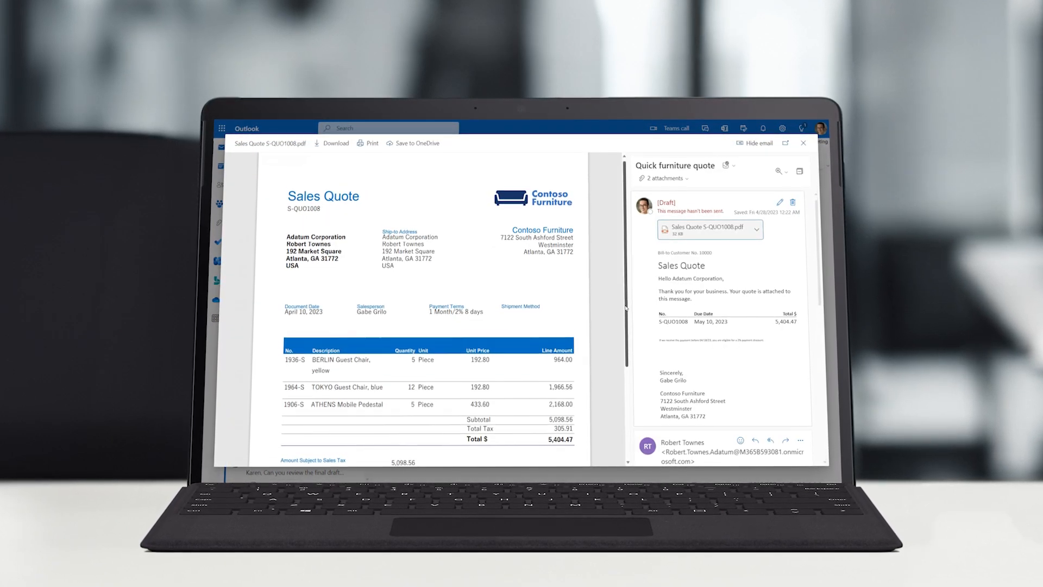
{"action": "scroll", "scroll_direction": "down", "scroll_amount": 3}
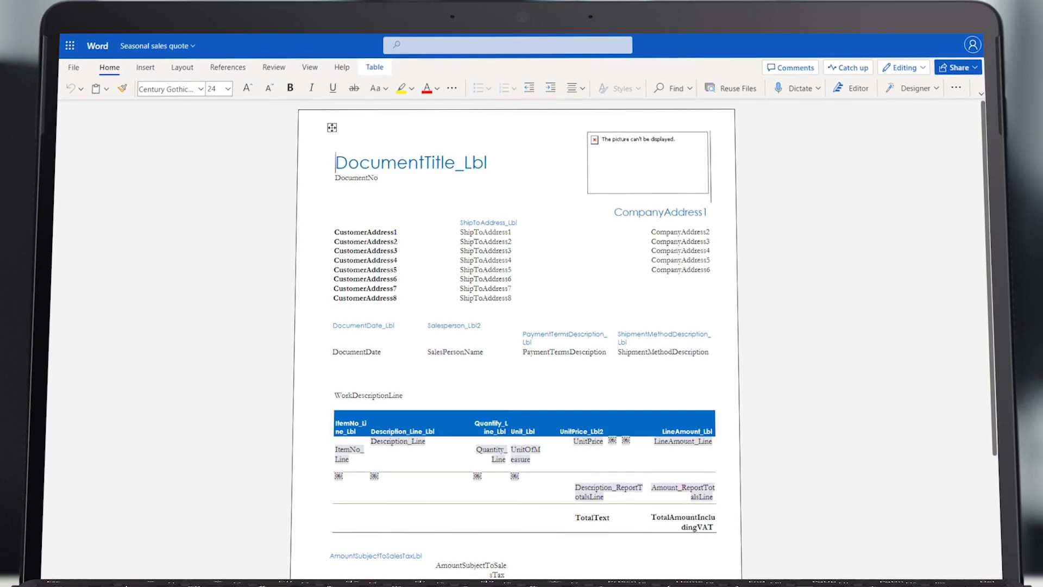
Scroll through the Seasonal sales quote Word layout's label and data fields
{"action": "scroll", "scroll_direction": "down", "scroll_amount": 3}
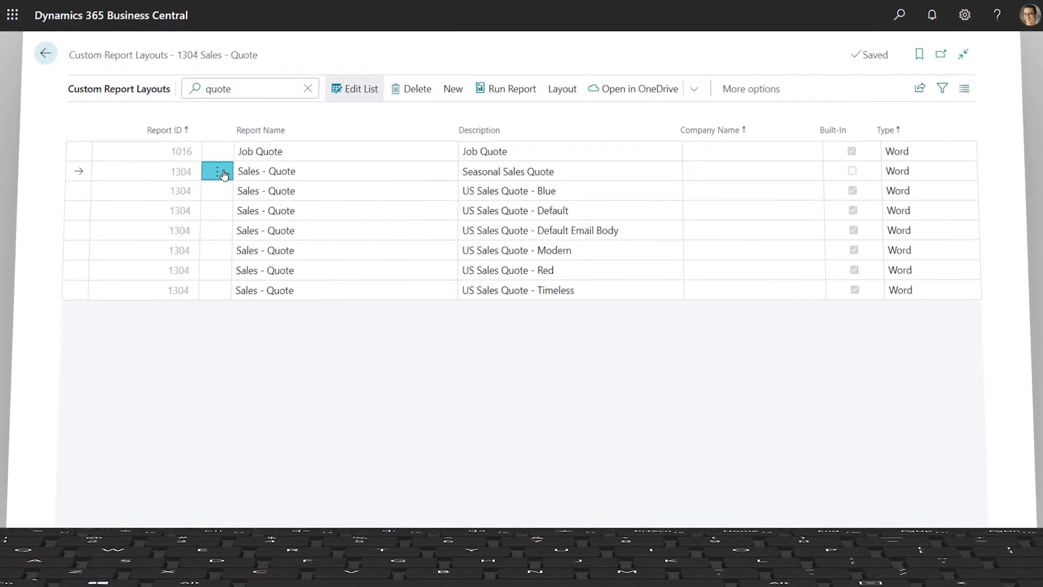
{"action": "left_click", "coordinate": [215, 170]}
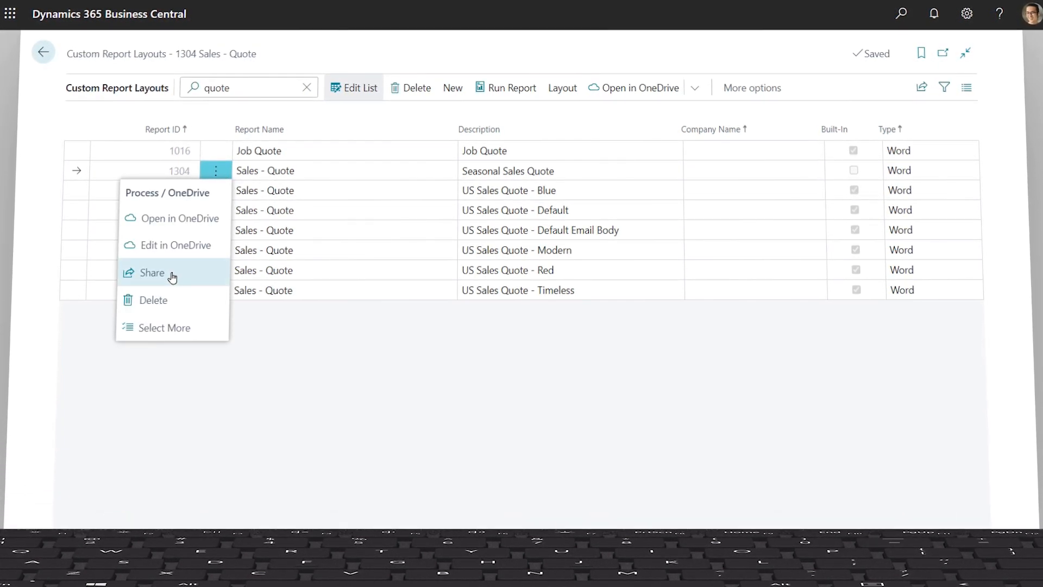
{"action": "left_click", "coordinate": [151, 273]}
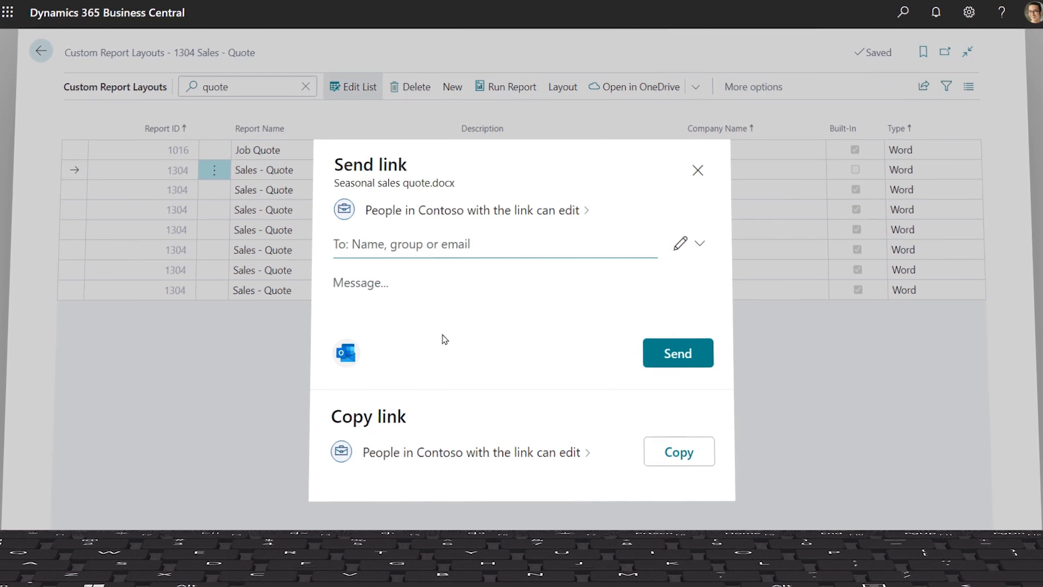
{"action": "type", "text": "Adisa Alberts"}
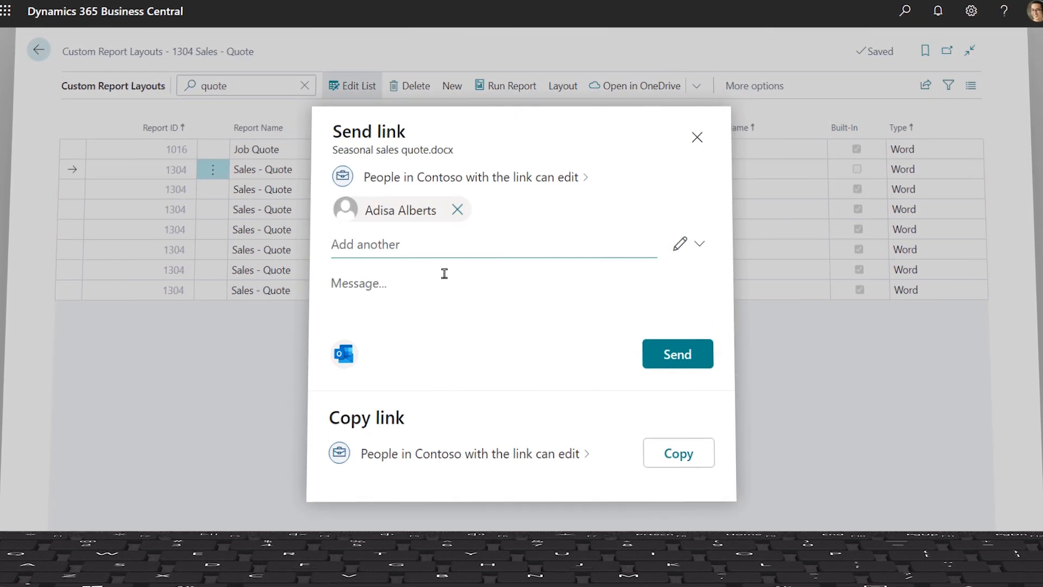
{"action": "type", "text": "Molly Clark"}
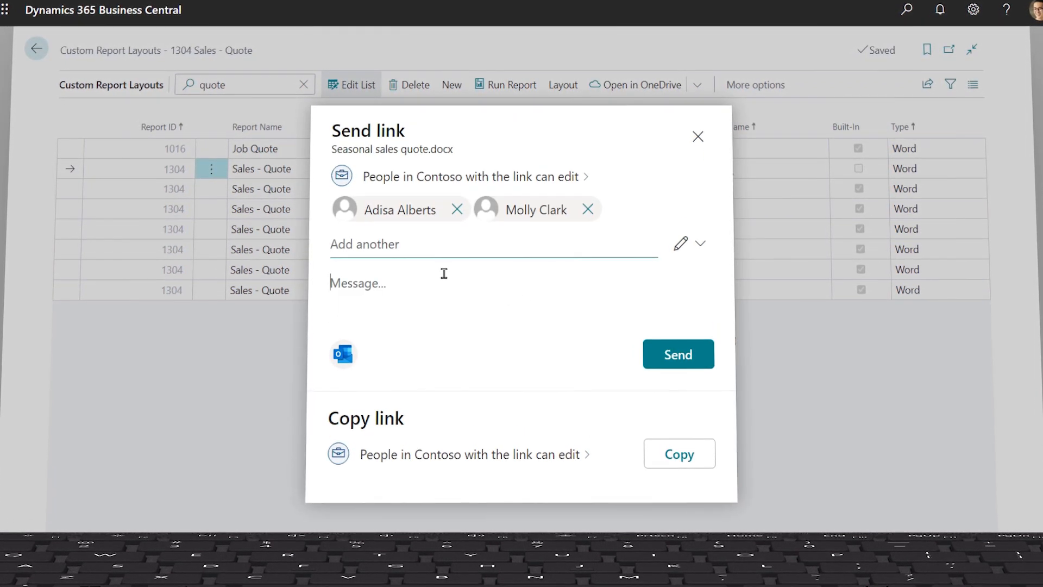
{"action": "type", "text": "Check out this copy of our Sales Quote template: I found that the"}
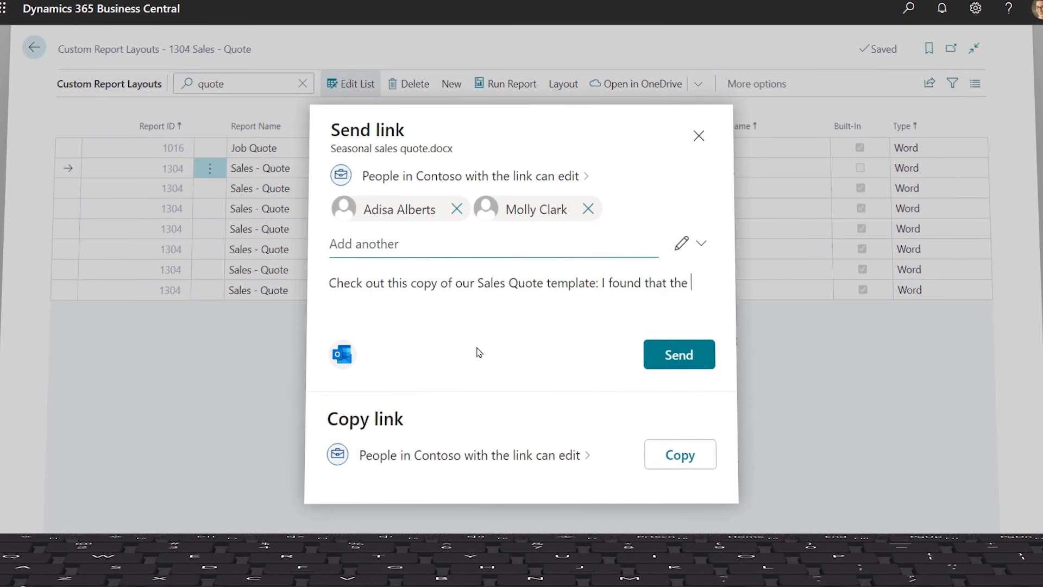
{"action": "type", "text": "seasonal offer was outdated so I gave it a quick update :)"}
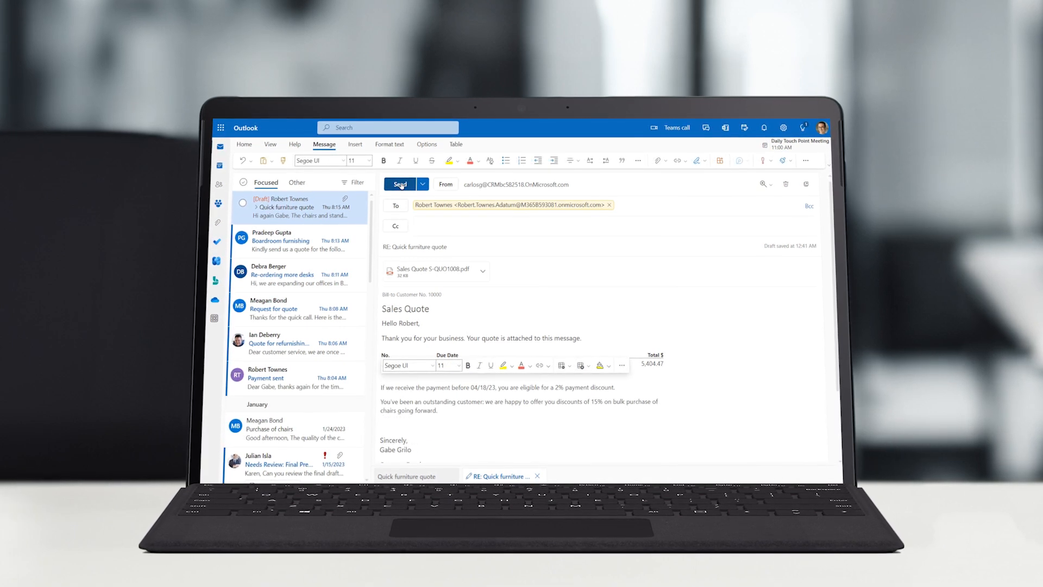
Send the 15% discount quote reply to Adatum Corporation from Outlook
{"action": "left_click", "coordinate": [399, 184]}
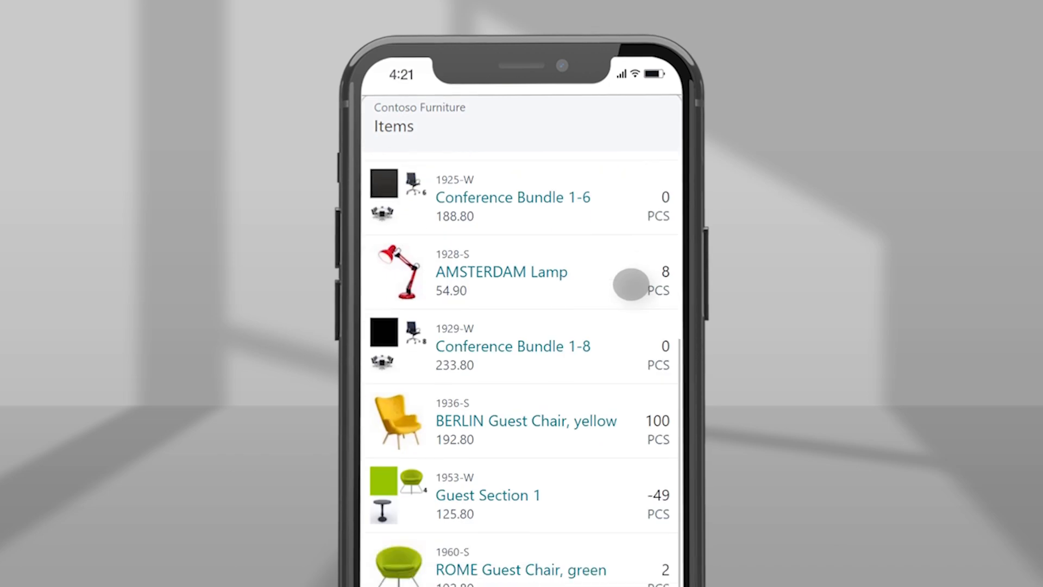
Open the BERLIN Guest Chair, yellow item card from the mobile Items list
{"action": "left_click", "coordinate": [526, 421]}
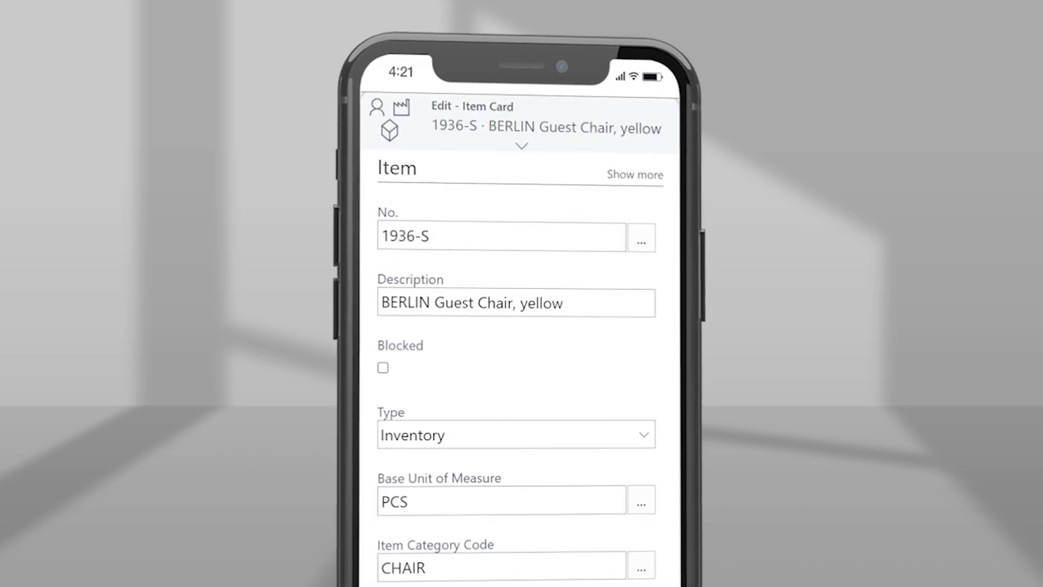